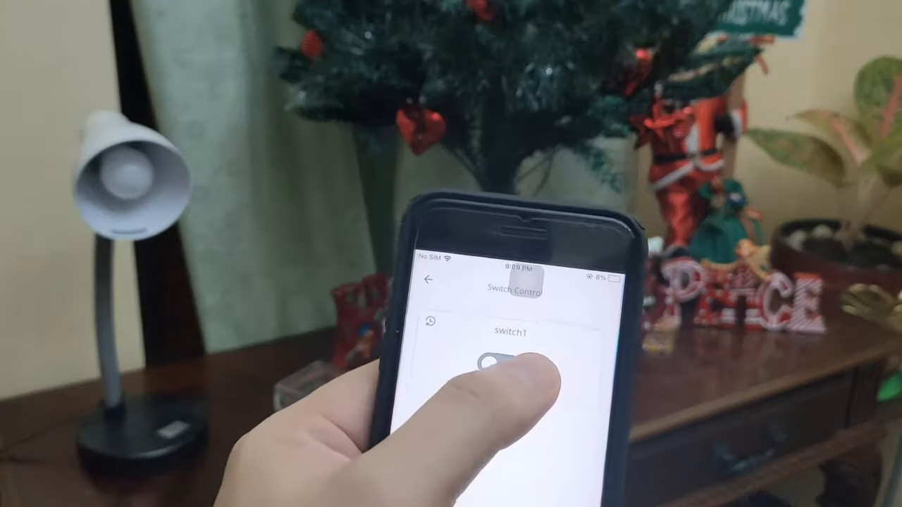
Toggle switch1 four times so the desk lamp goes on, off, on and off again.
{"action": "left_click", "coordinate": [489, 372]}
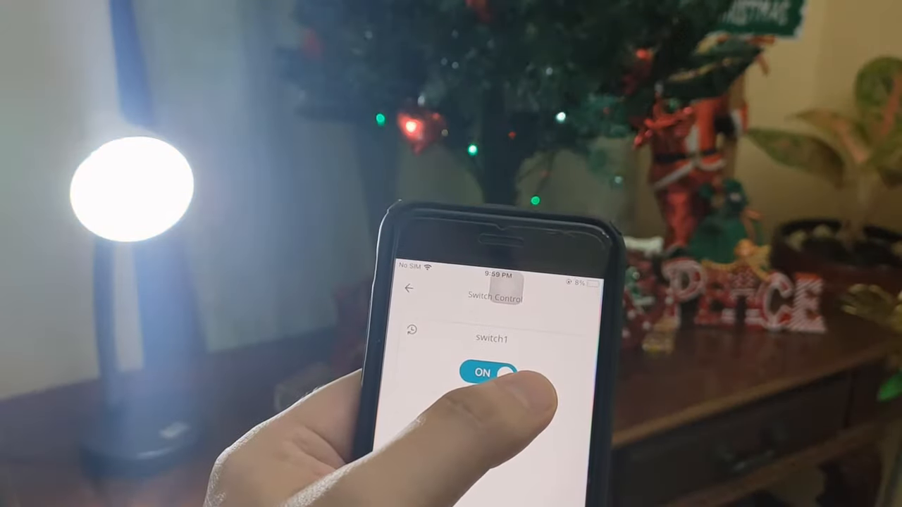
{"action": "left_click", "coordinate": [488, 366]}
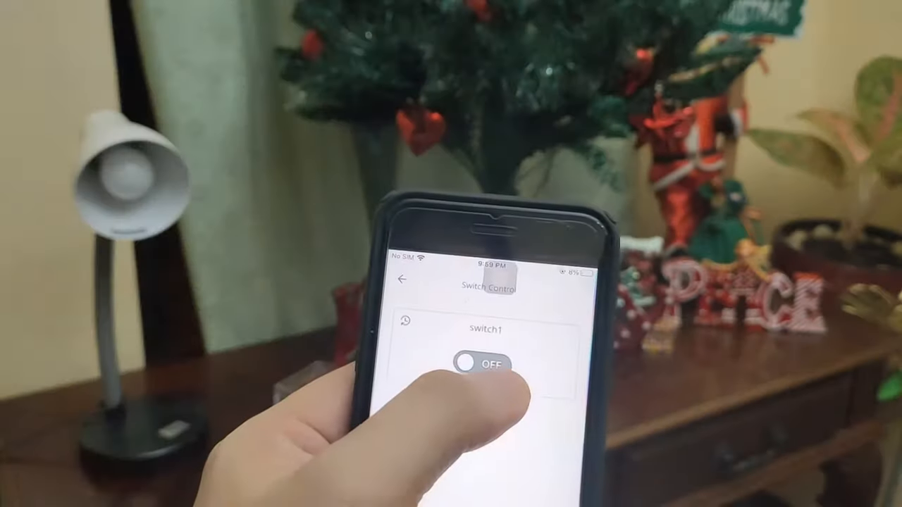
{"action": "left_click", "coordinate": [482, 363]}
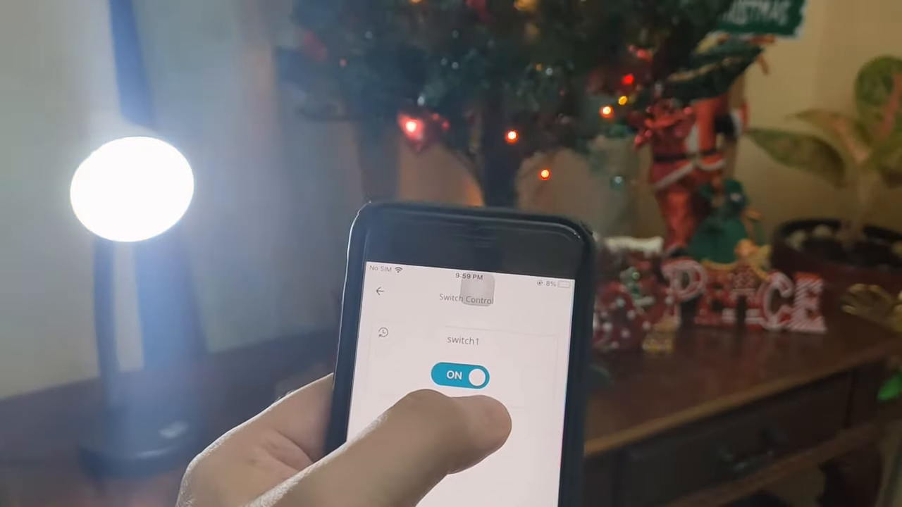
{"action": "left_click", "coordinate": [460, 377]}
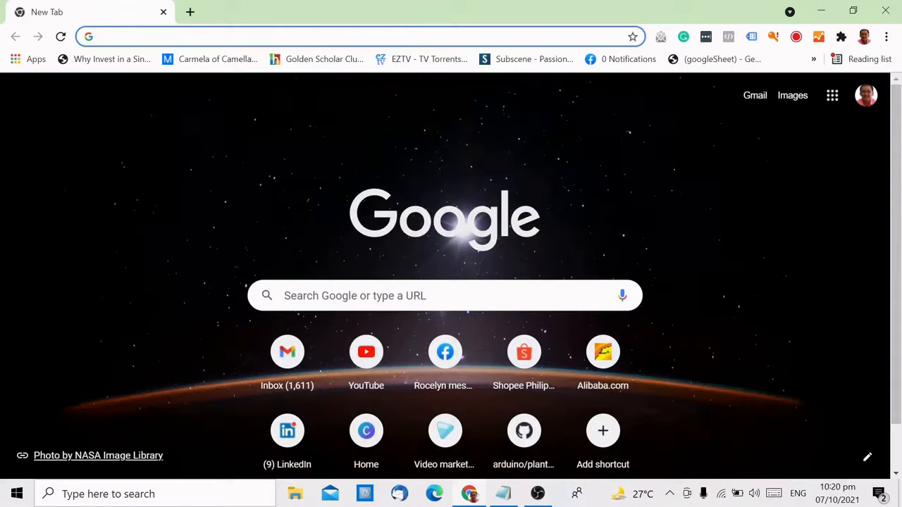
Search for arduino.cc and reach the Arduino IoT Cloud Things page listing the Switch thing.
{"action": "type", "text": "arduino.cc"}
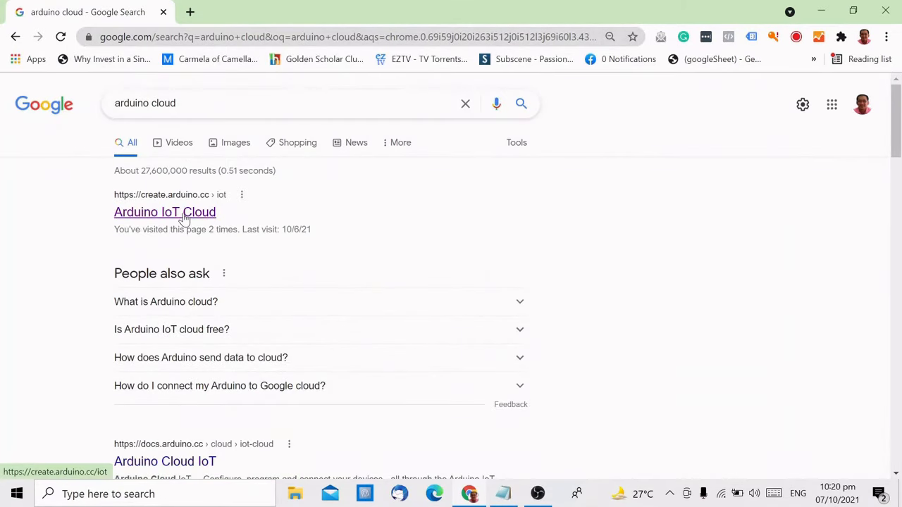
{"action": "left_click", "coordinate": [163, 211]}
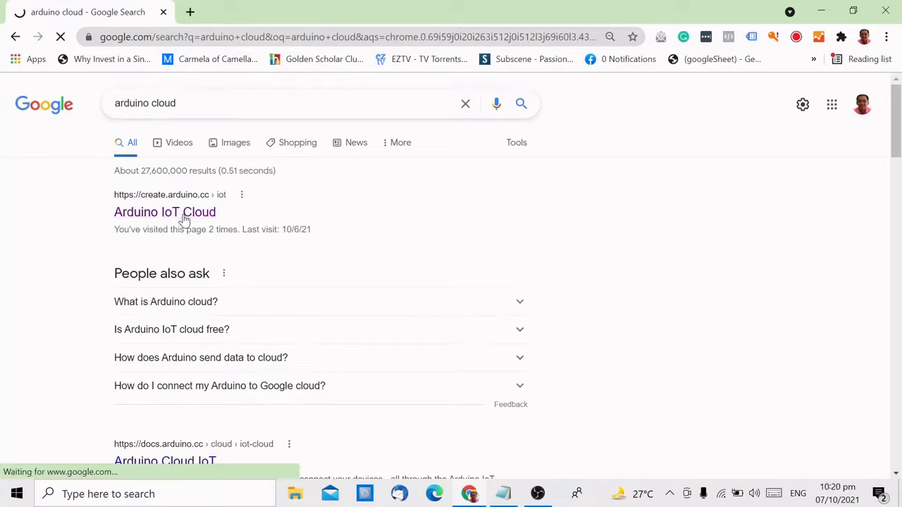
{"action": "left_click", "coordinate": [164, 212]}
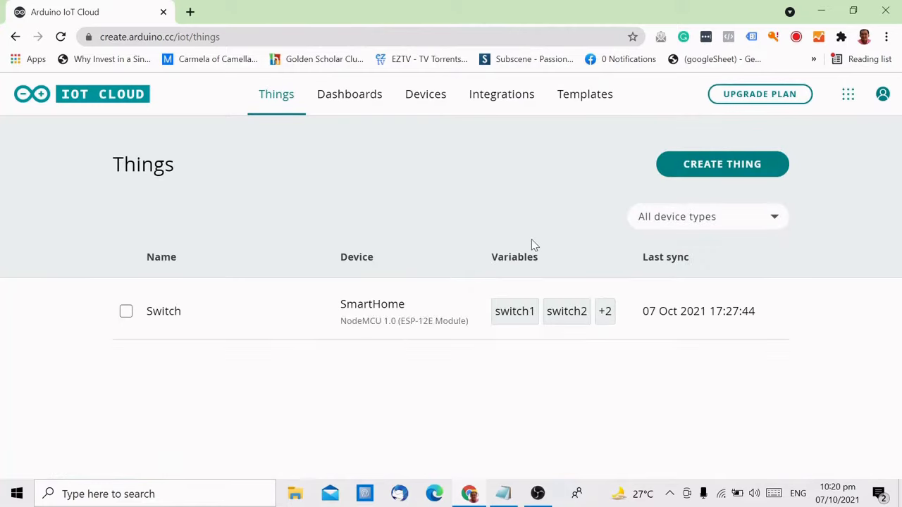
{"action": "mouse_move", "coordinate": [448, 373]}
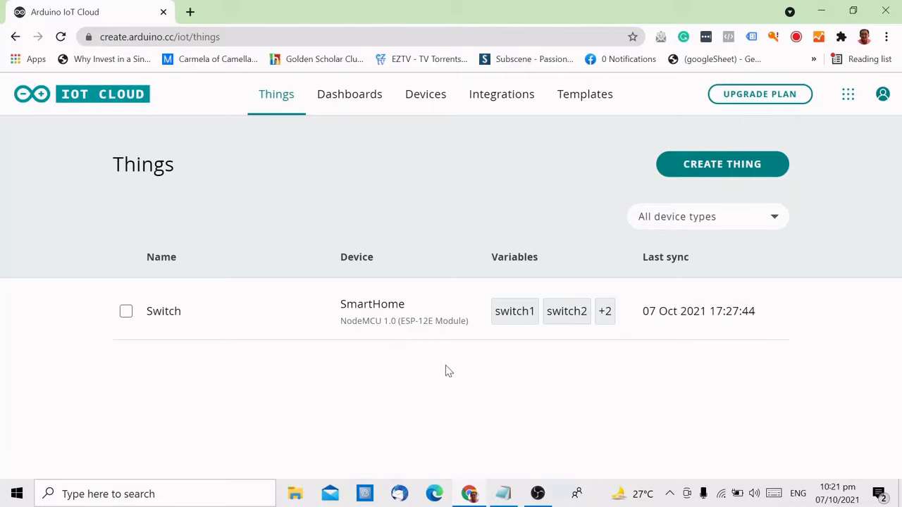
Create a new Thing and rename it from Untitled to switch1.
{"action": "left_click", "coordinate": [722, 163]}
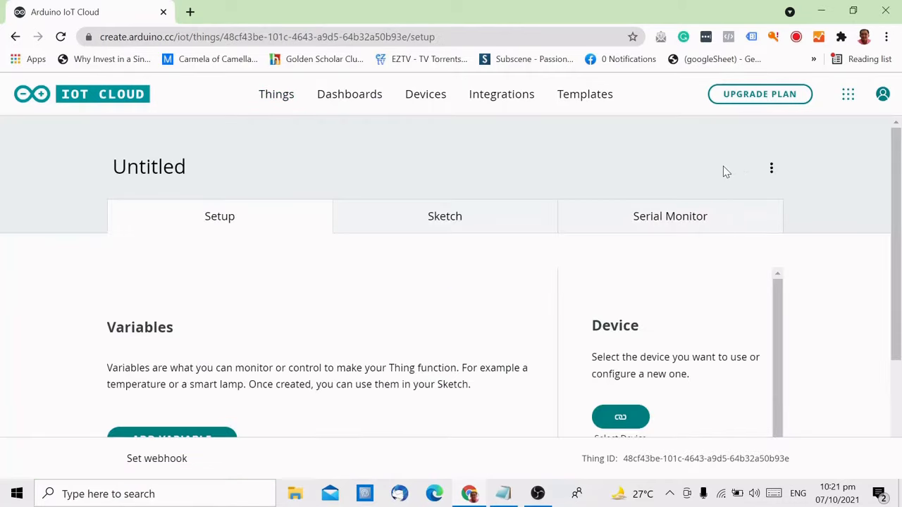
{"action": "mouse_move", "coordinate": [190, 183]}
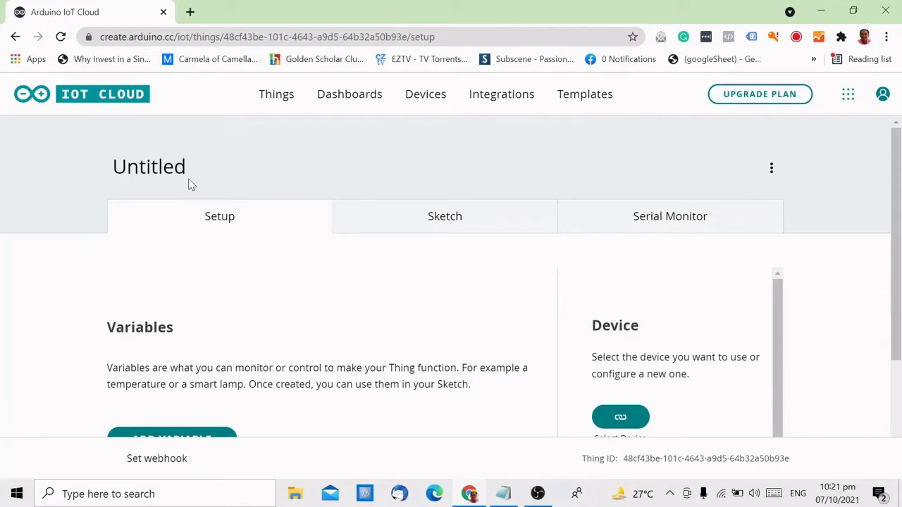
{"action": "type", "text": "switch1"}
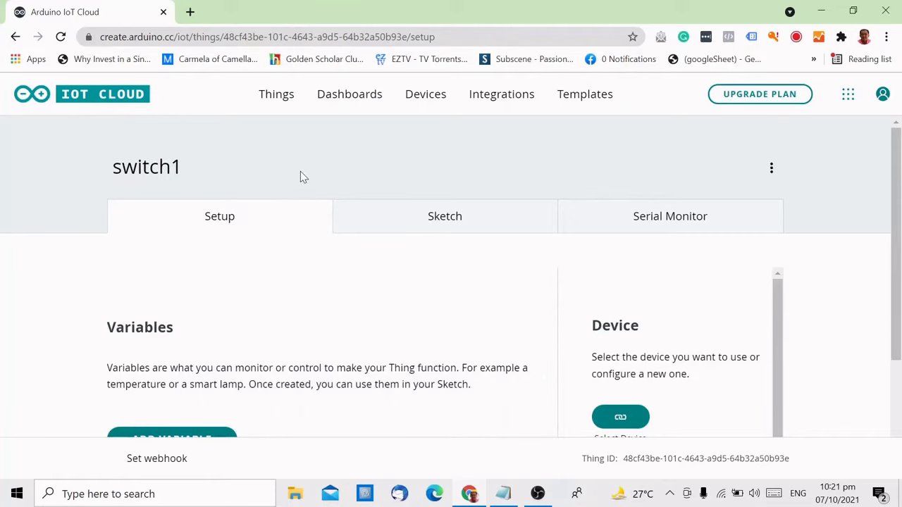
{"action": "scroll", "scroll_direction": "down", "scroll_amount": 3}
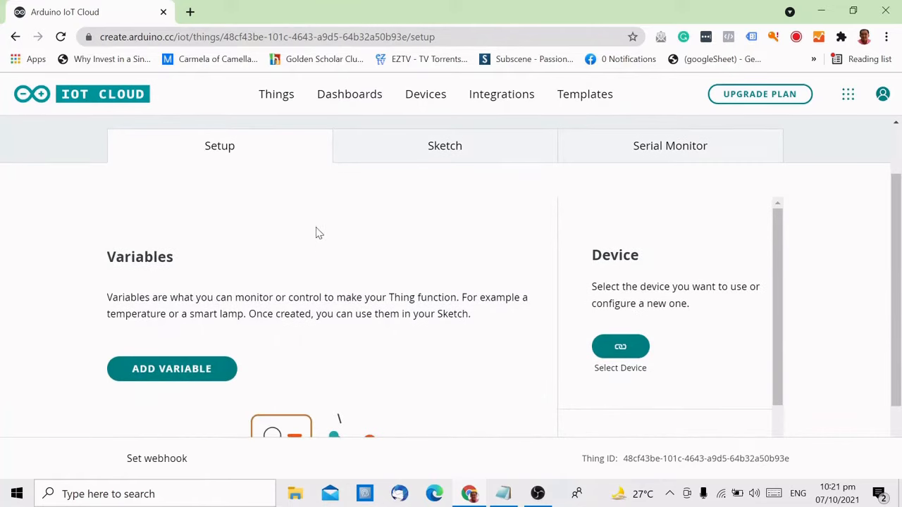
{"action": "scroll", "scroll_direction": "down", "scroll_amount": 3}
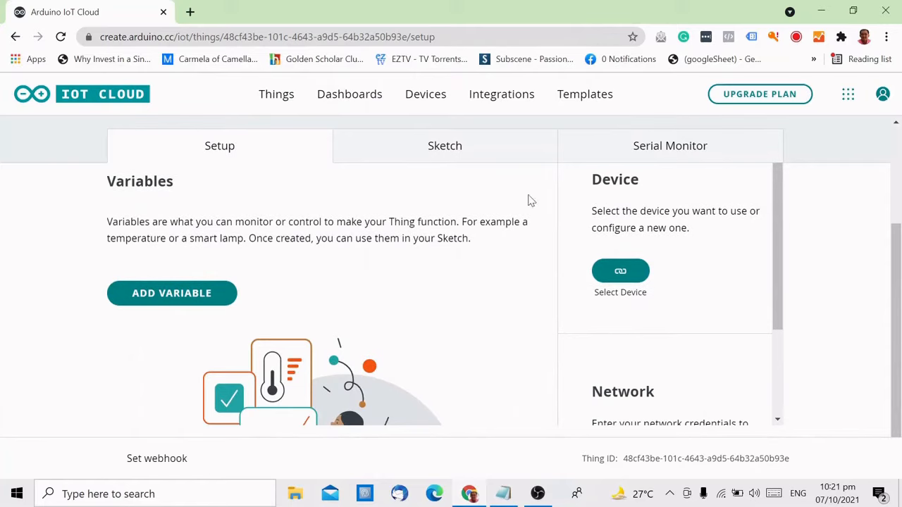
{"action": "mouse_move", "coordinate": [485, 366]}
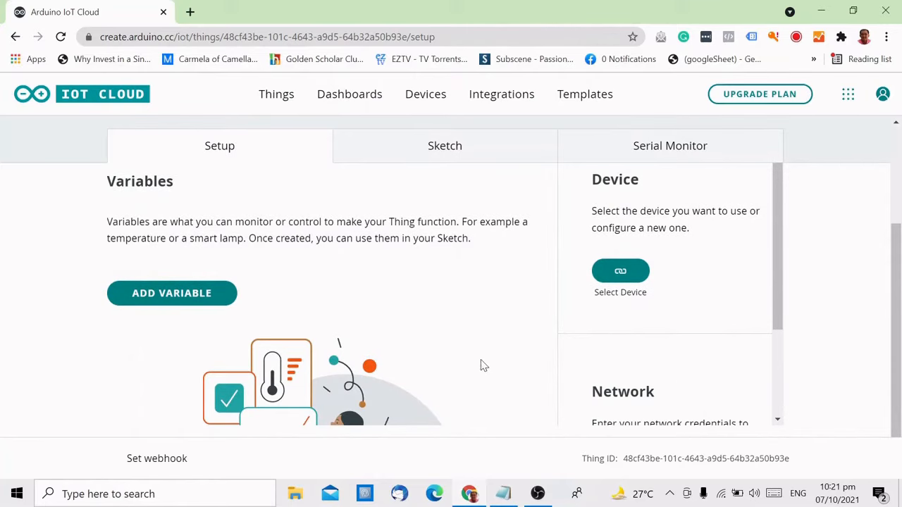
Add a Read & Write, On change variable named switch1 of type Switch.
{"action": "left_click", "coordinate": [172, 293]}
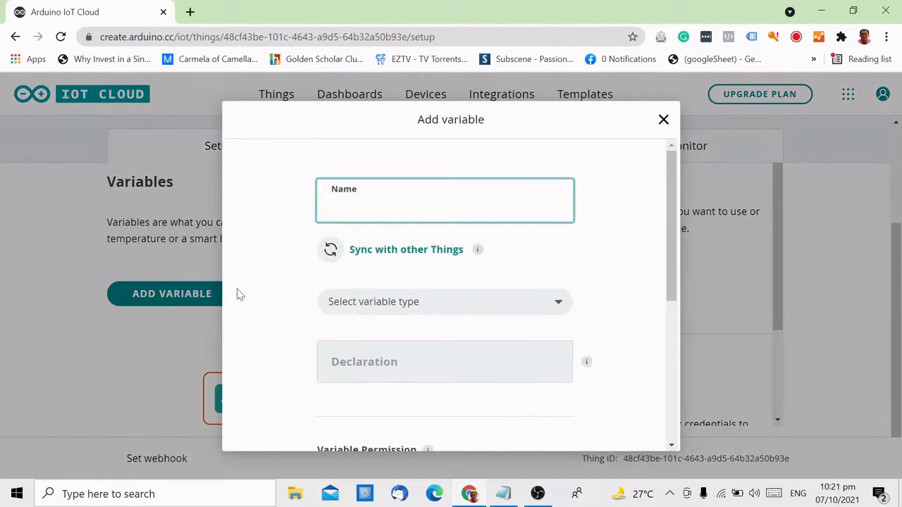
{"action": "type", "text": "switch1"}
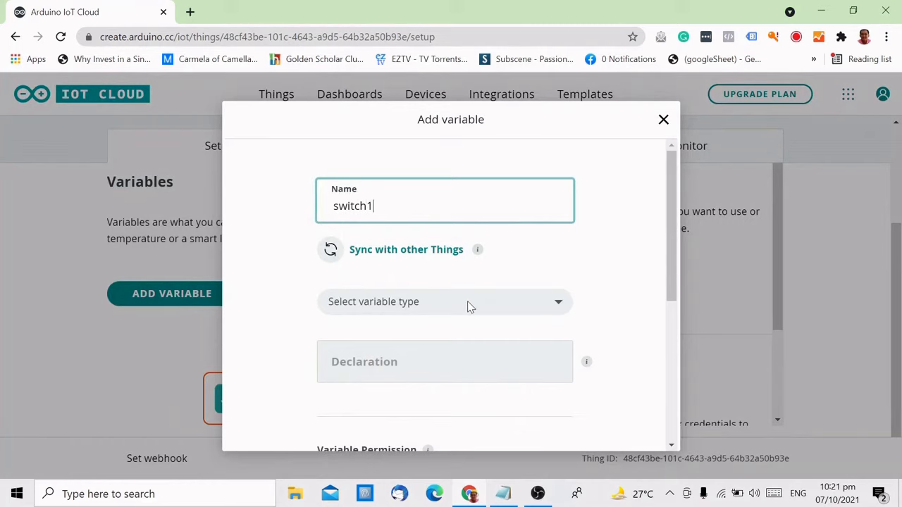
{"action": "left_click", "coordinate": [444, 302]}
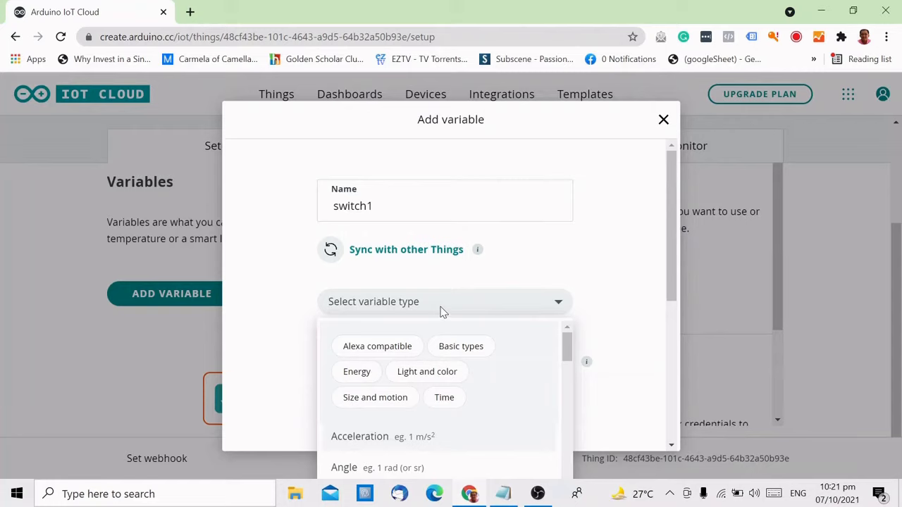
{"action": "type", "text": "switch"}
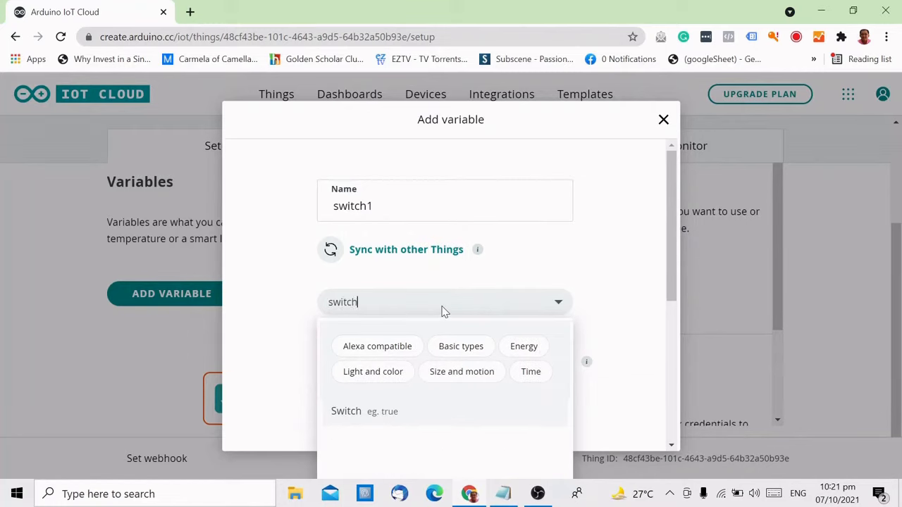
{"action": "mouse_move", "coordinate": [353, 420]}
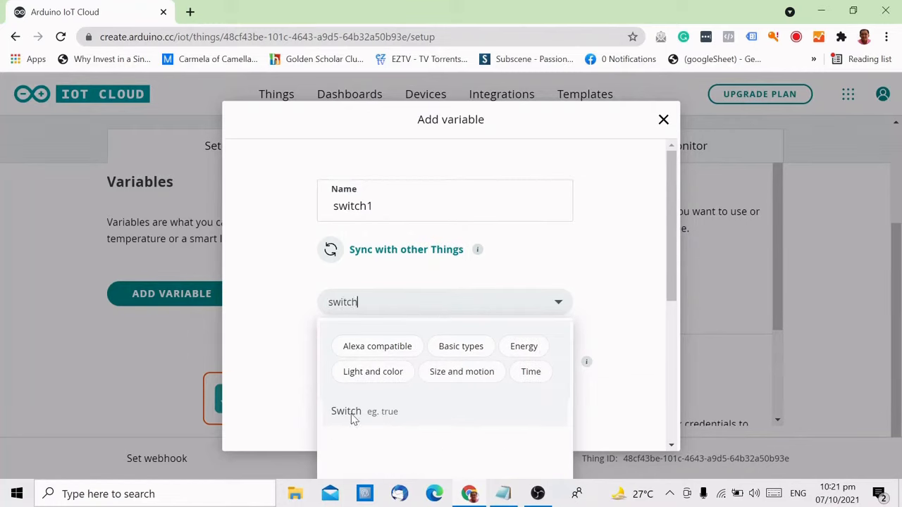
{"action": "left_click", "coordinate": [347, 411]}
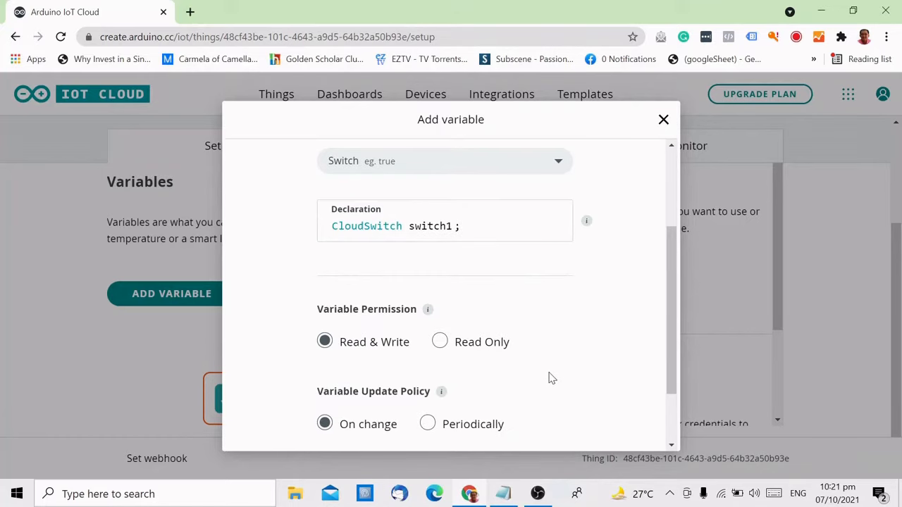
{"action": "scroll", "scroll_direction": "down", "scroll_amount": 3}
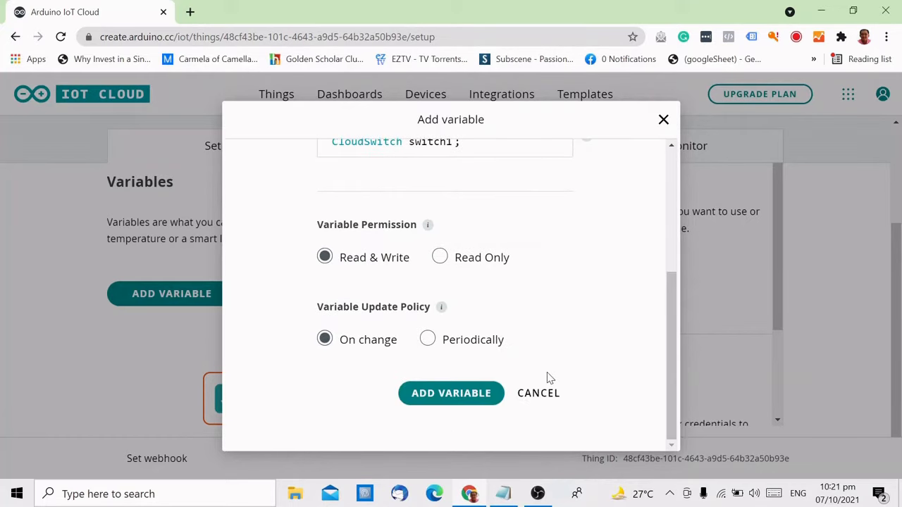
{"action": "left_click", "coordinate": [451, 392]}
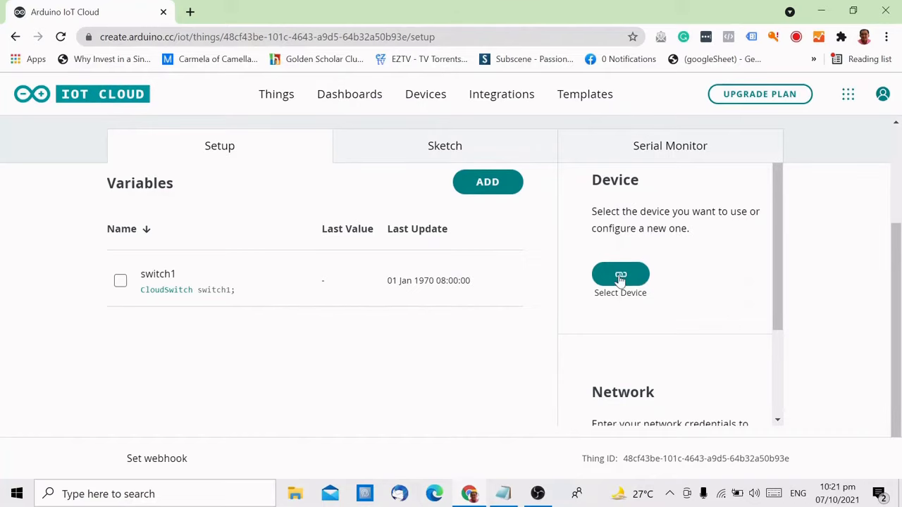
Associate a new ESP8266 device of model NodeMCU 1.0 (ESP-12E Module) with switch1.
{"action": "left_click", "coordinate": [620, 273]}
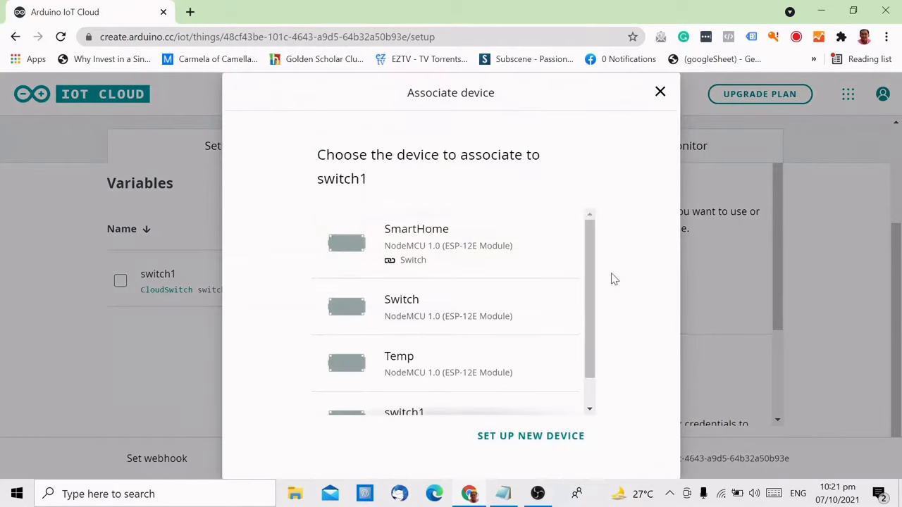
{"action": "scroll", "scroll_direction": "down", "scroll_amount": 3}
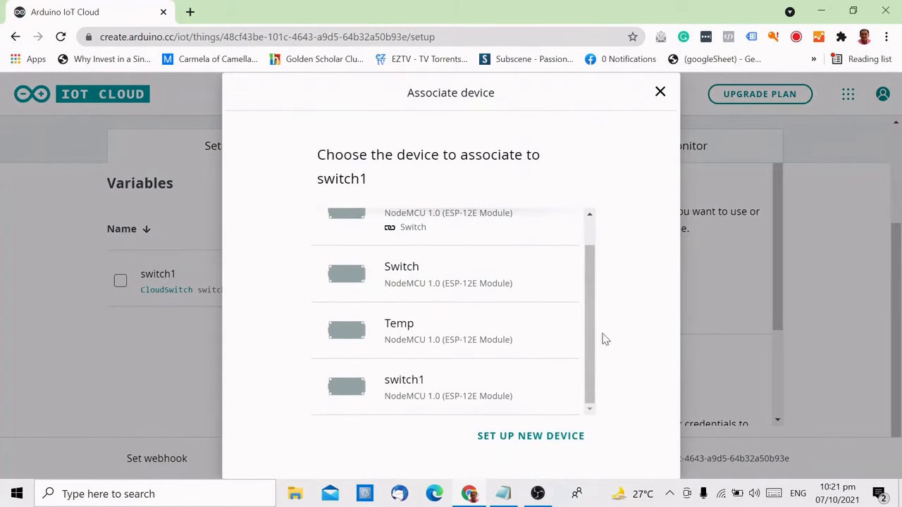
{"action": "left_click", "coordinate": [530, 436]}
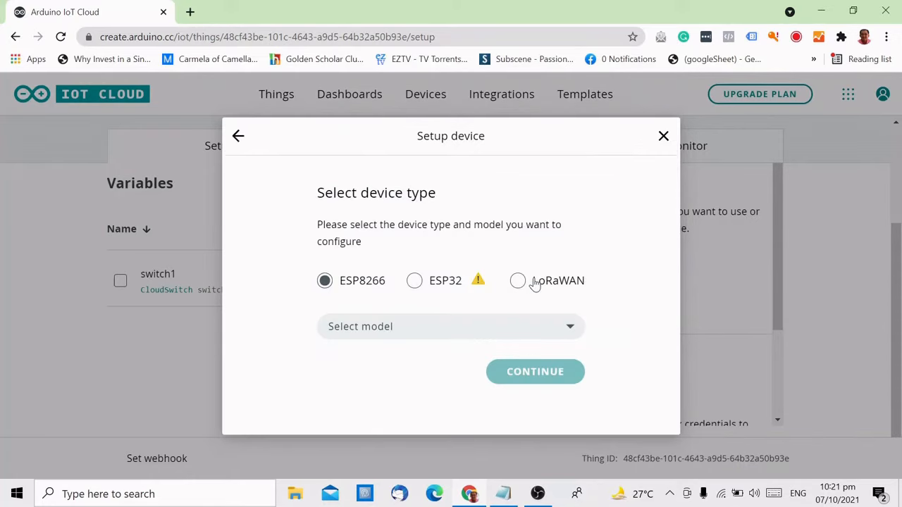
{"action": "mouse_move", "coordinate": [372, 299]}
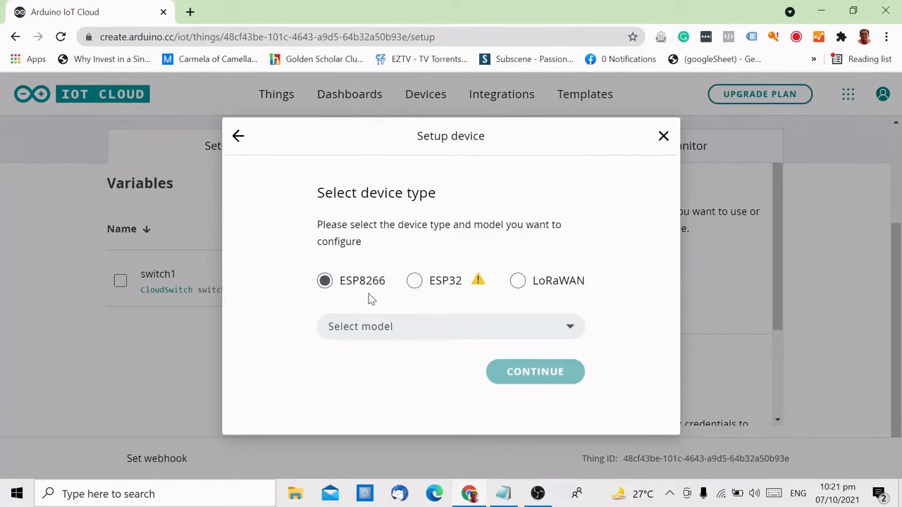
{"action": "mouse_move", "coordinate": [451, 327]}
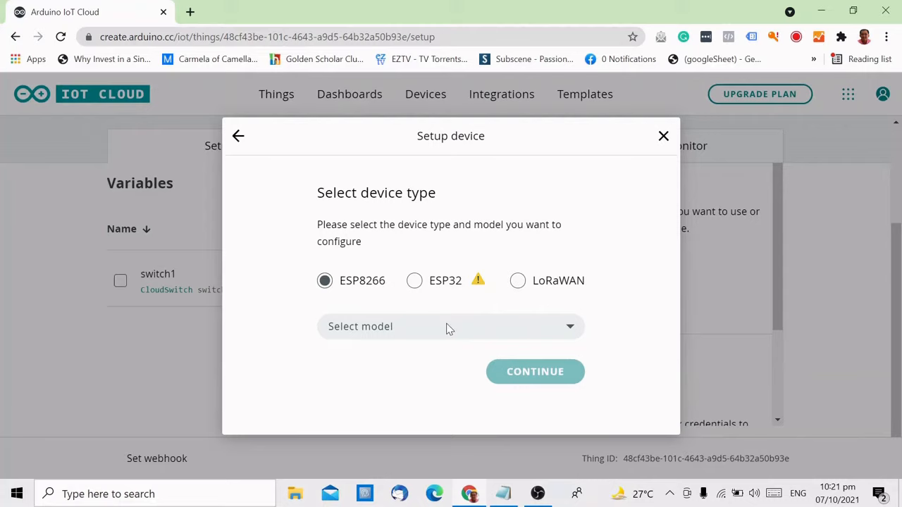
{"action": "left_click", "coordinate": [451, 327]}
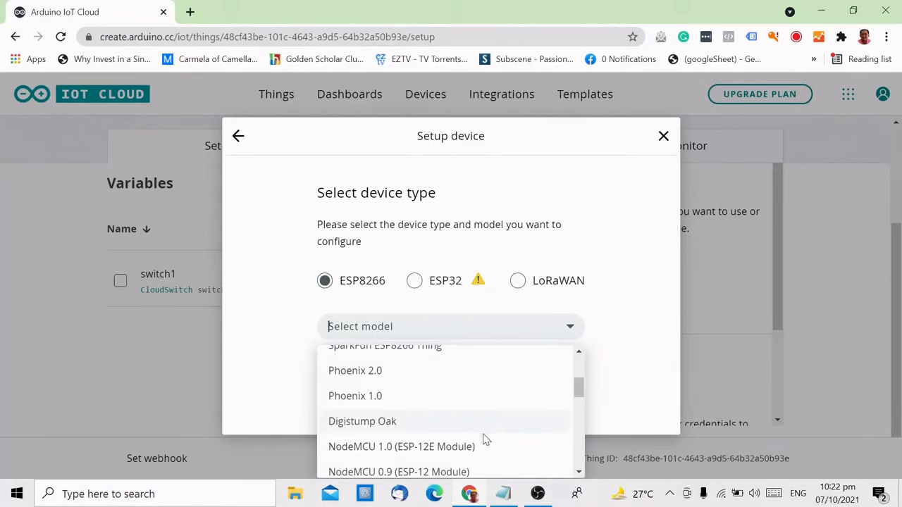
{"action": "left_click", "coordinate": [401, 445]}
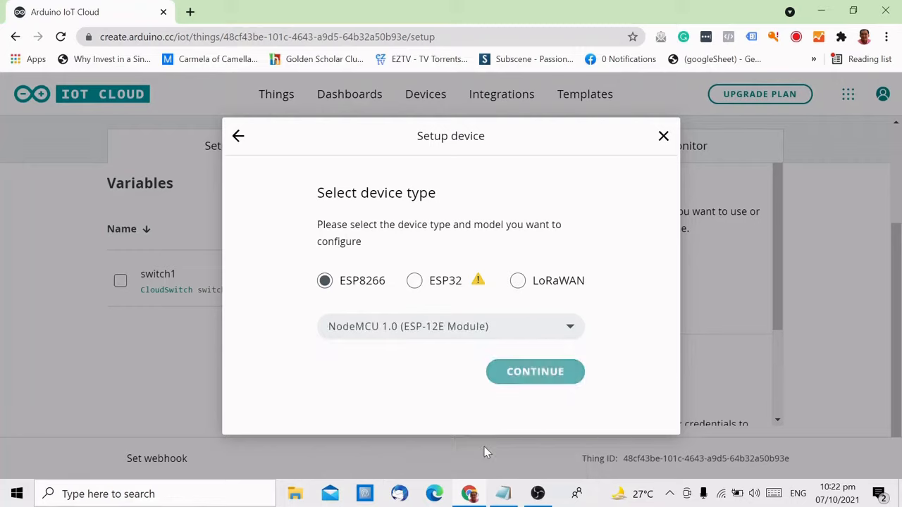
{"action": "left_click", "coordinate": [535, 372]}
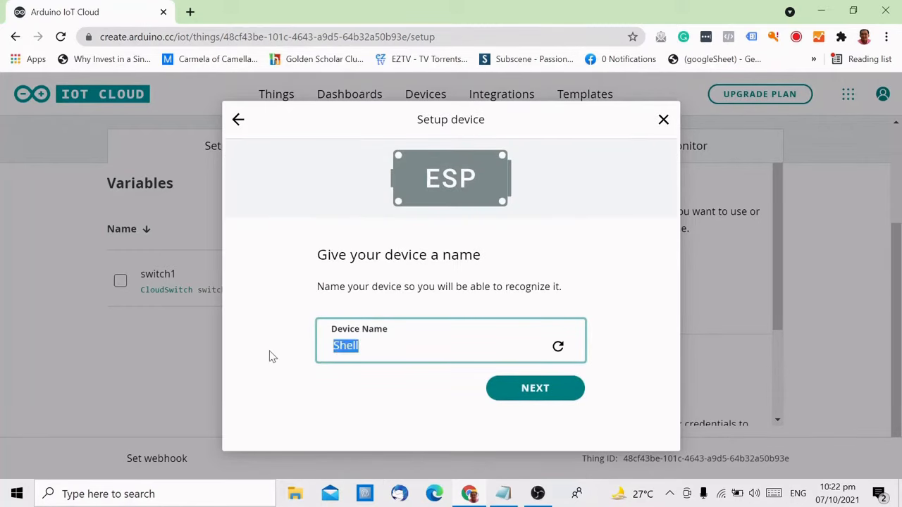
Name the device switch and copy its secret key.
{"action": "type", "text": "switch"}
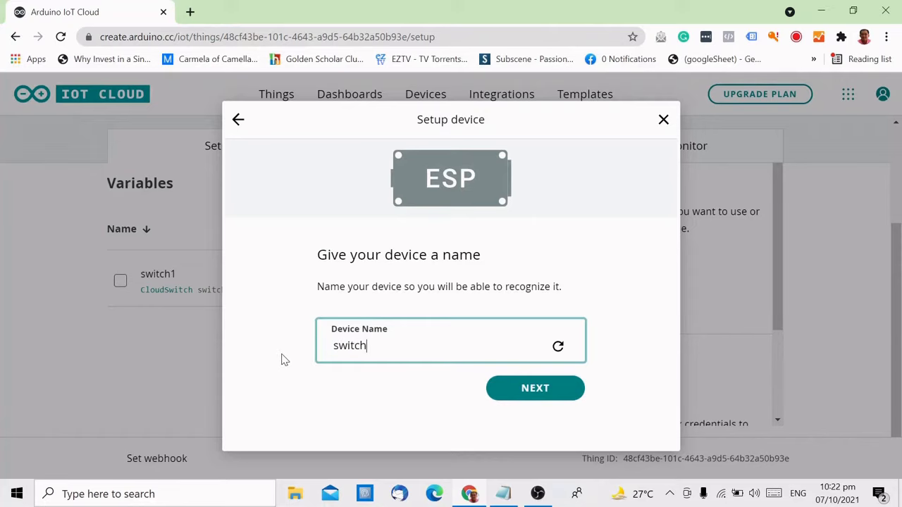
{"action": "left_click", "coordinate": [536, 388]}
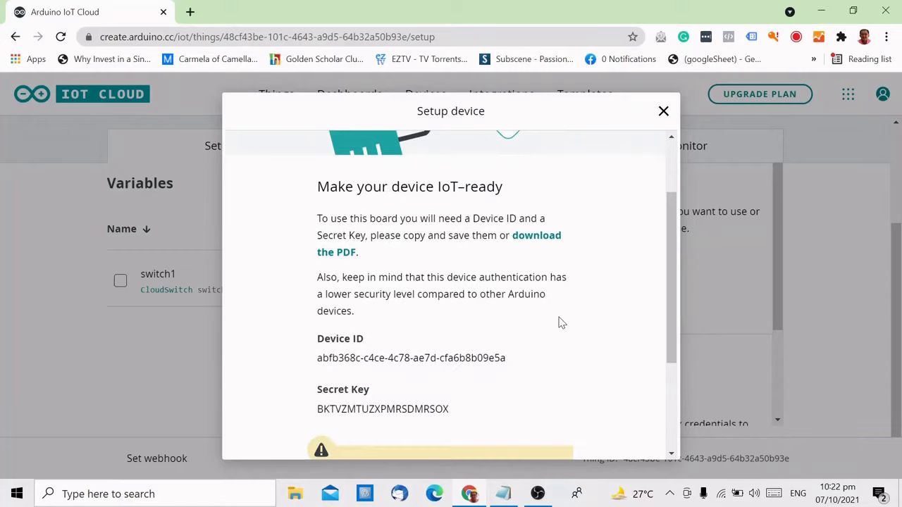
{"action": "scroll", "scroll_direction": "down", "scroll_amount": 3}
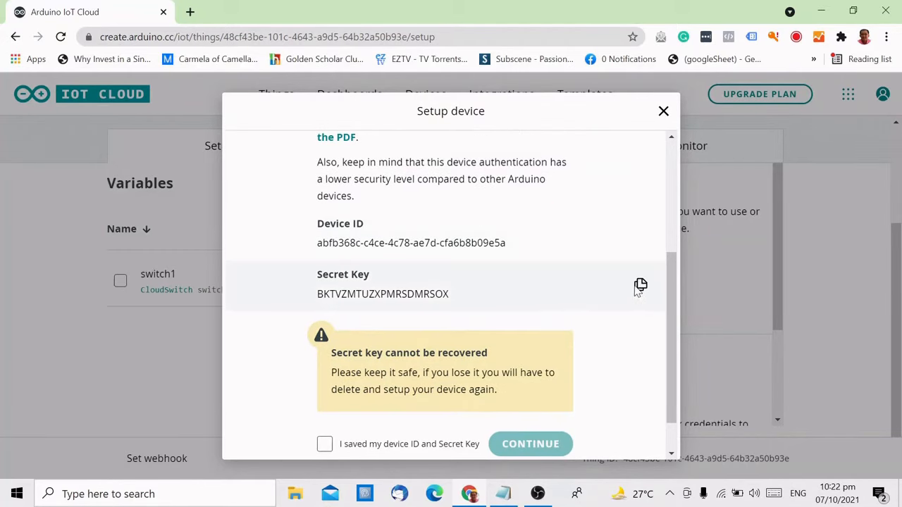
{"action": "left_click", "coordinate": [640, 285]}
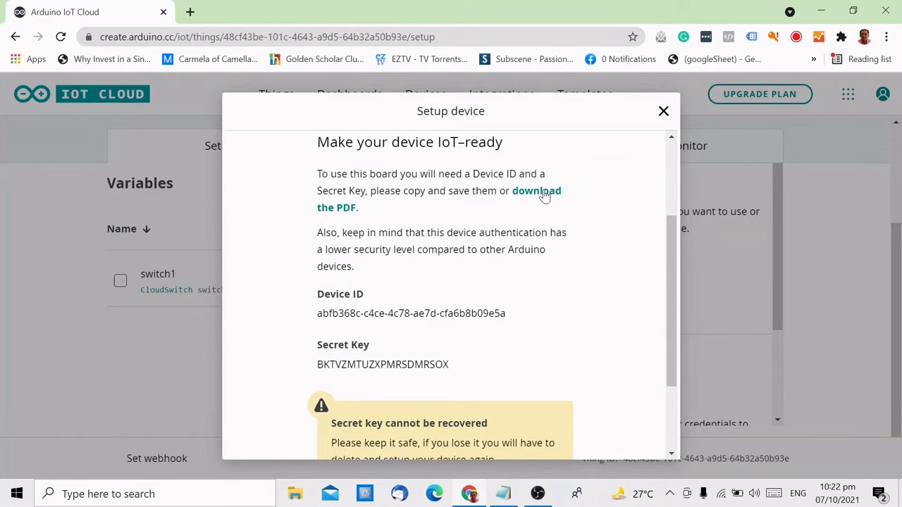
Save the device ID and secret key PDF to Downloads and finish the device setup.
{"action": "left_click", "coordinate": [536, 191]}
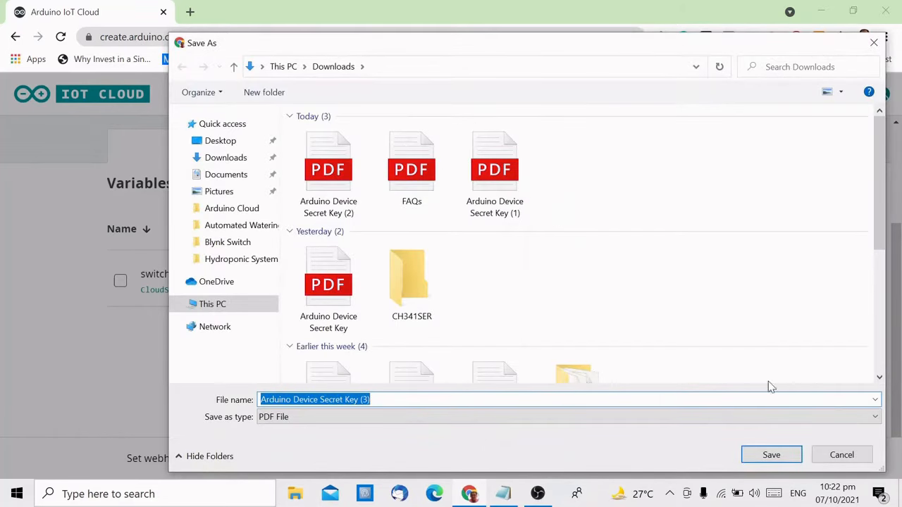
{"action": "left_click", "coordinate": [771, 453]}
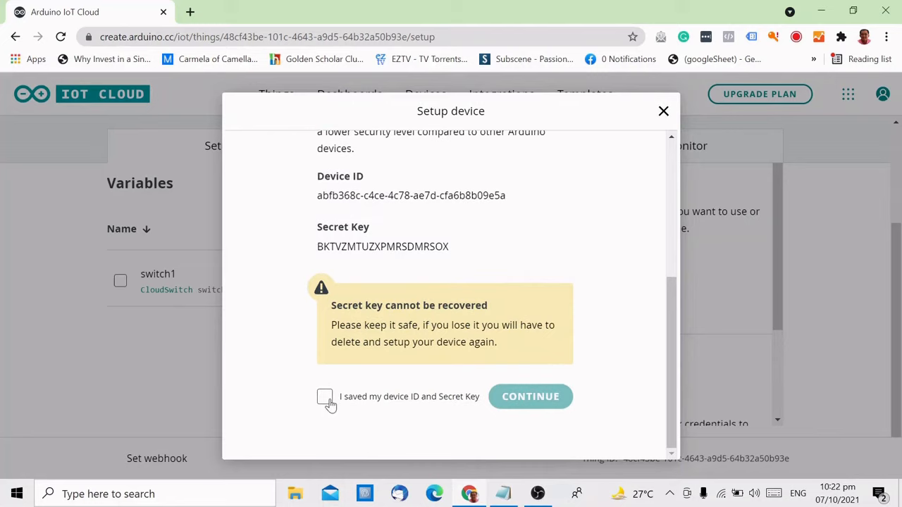
{"action": "left_click", "coordinate": [324, 397]}
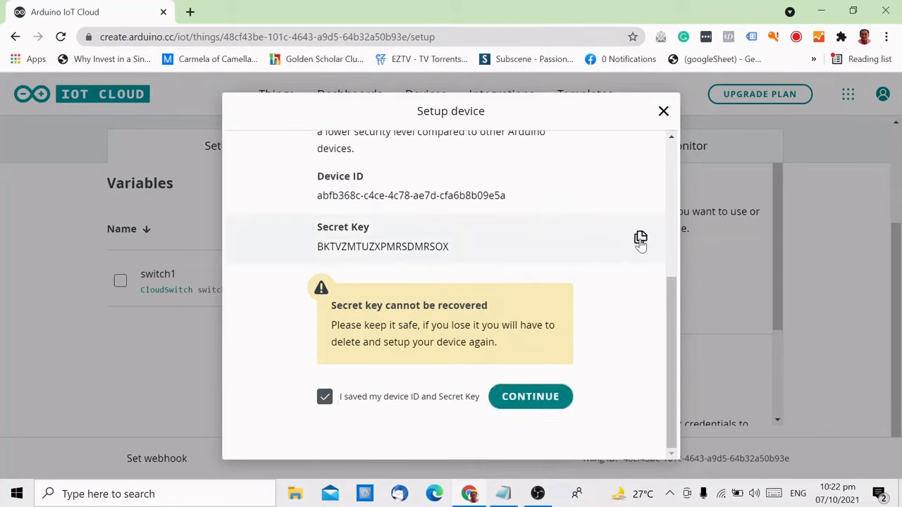
{"action": "left_click", "coordinate": [530, 396]}
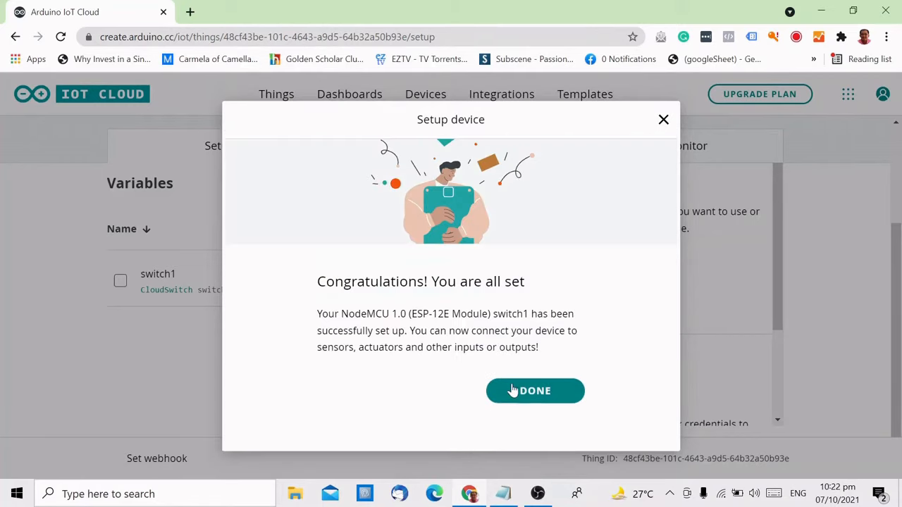
{"action": "left_click", "coordinate": [536, 390]}
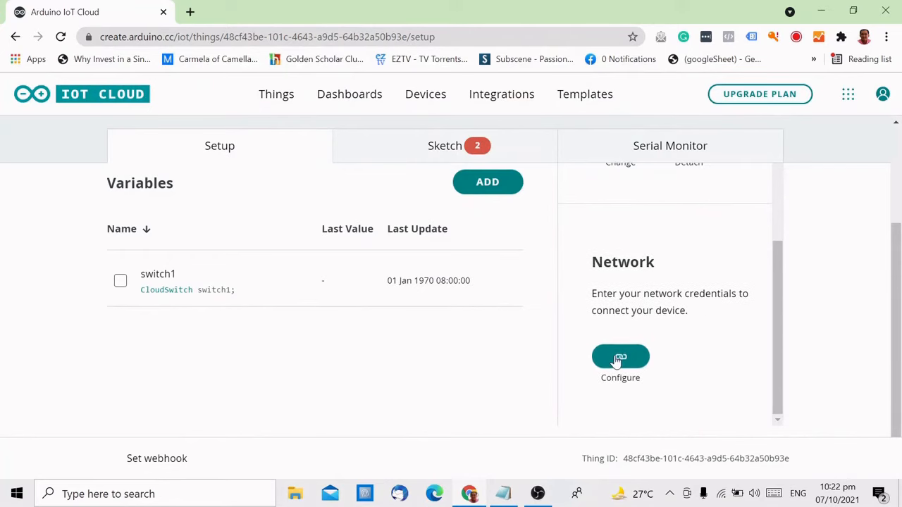
Save network credentials: Wi-Fi name Linksys, its password and the device secret key.
{"action": "left_click", "coordinate": [620, 358]}
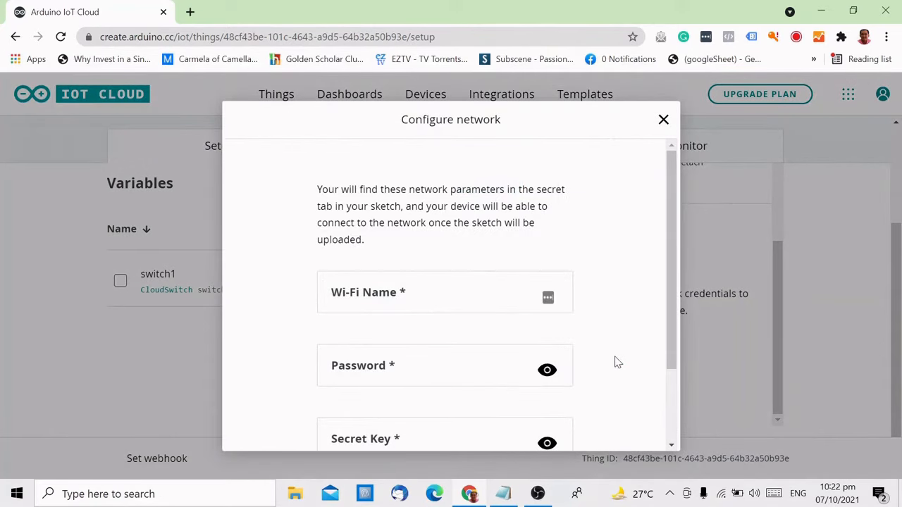
{"action": "mouse_move", "coordinate": [521, 327]}
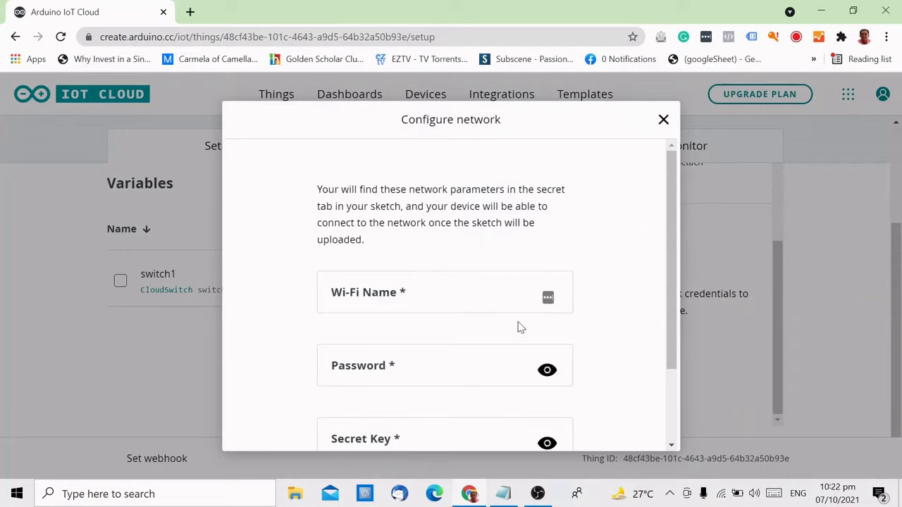
{"action": "left_click", "coordinate": [436, 296]}
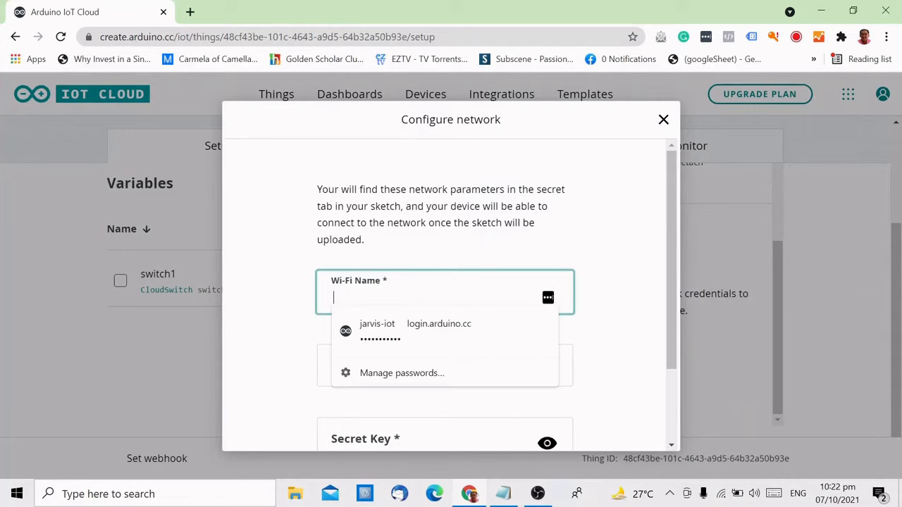
{"action": "type", "text": "Linksys"}
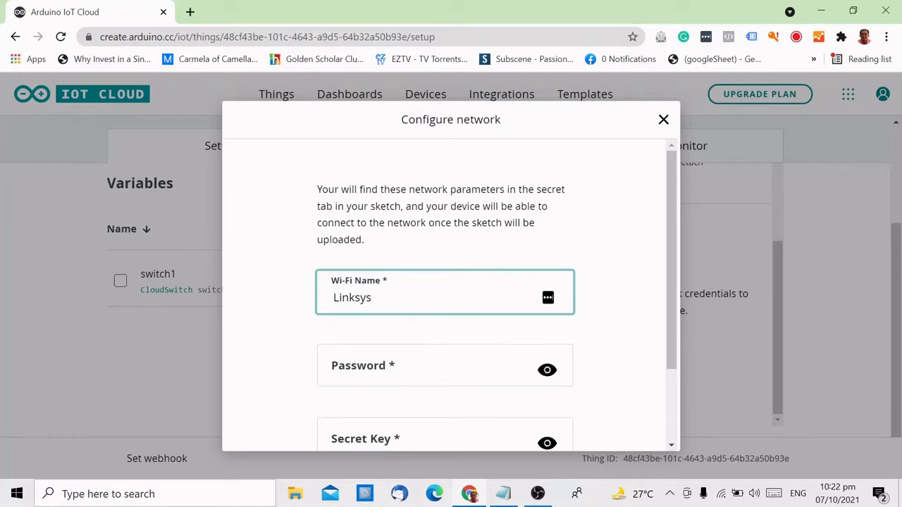
{"action": "left_click", "coordinate": [445, 365]}
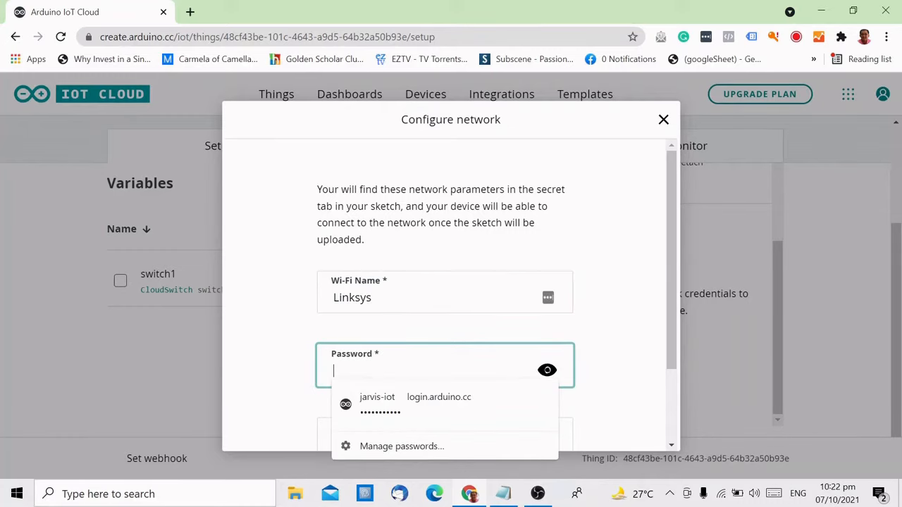
{"action": "type", "text": "•••••"}
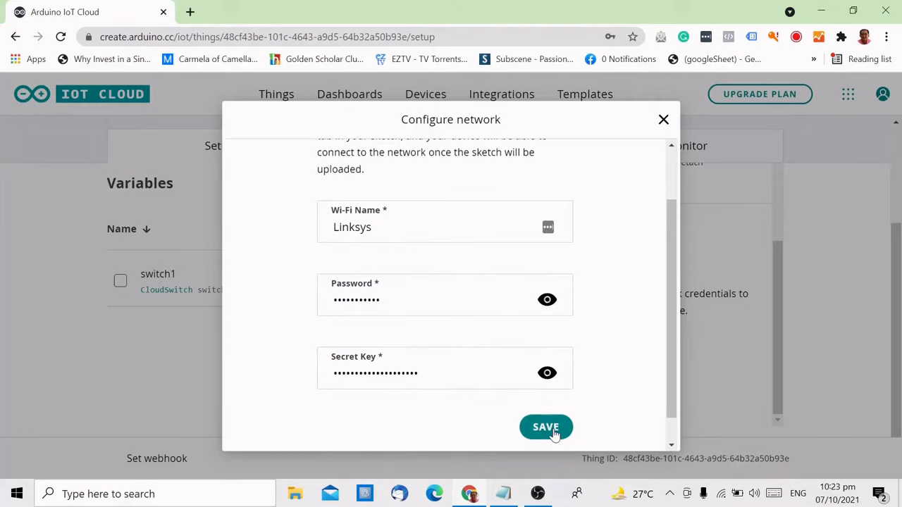
{"action": "left_click", "coordinate": [547, 427]}
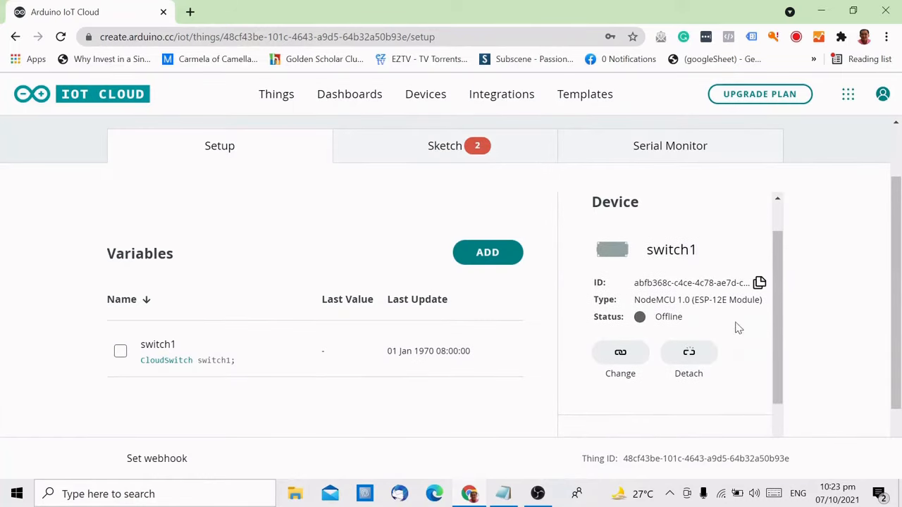
Create a new dashboard from the Dashboards list.
{"action": "scroll", "scroll_direction": "down", "scroll_amount": 3}
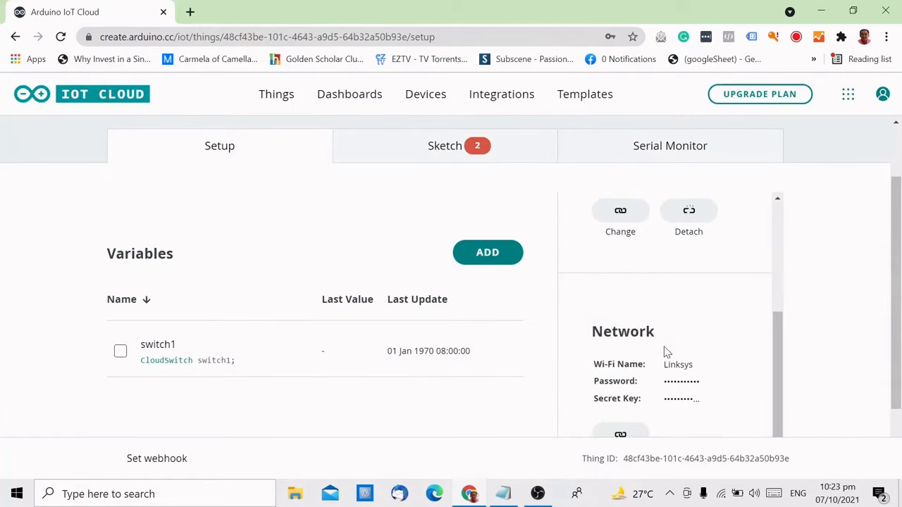
{"action": "left_click", "coordinate": [350, 93]}
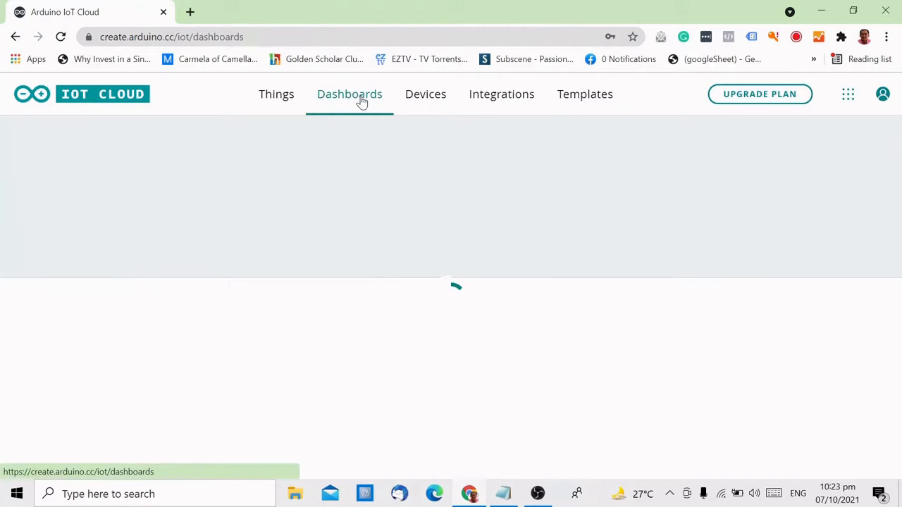
{"action": "left_click", "coordinate": [350, 94]}
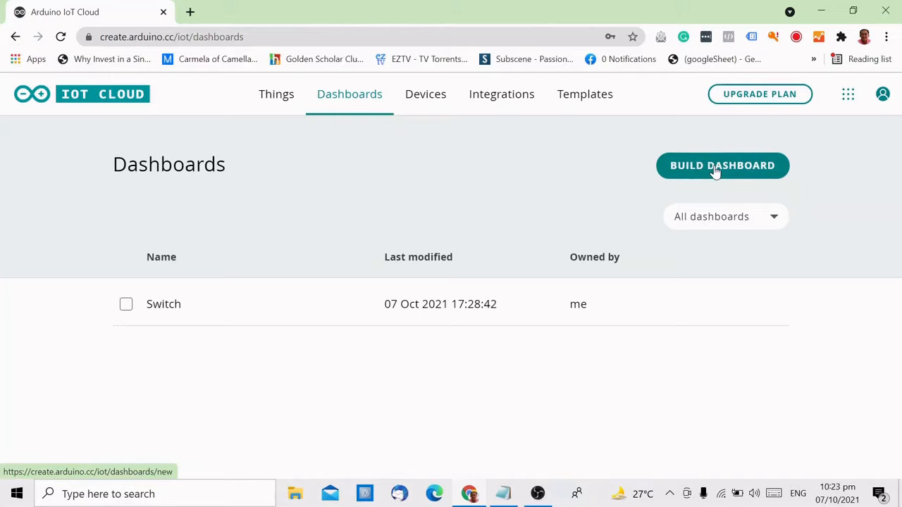
{"action": "left_click", "coordinate": [722, 165]}
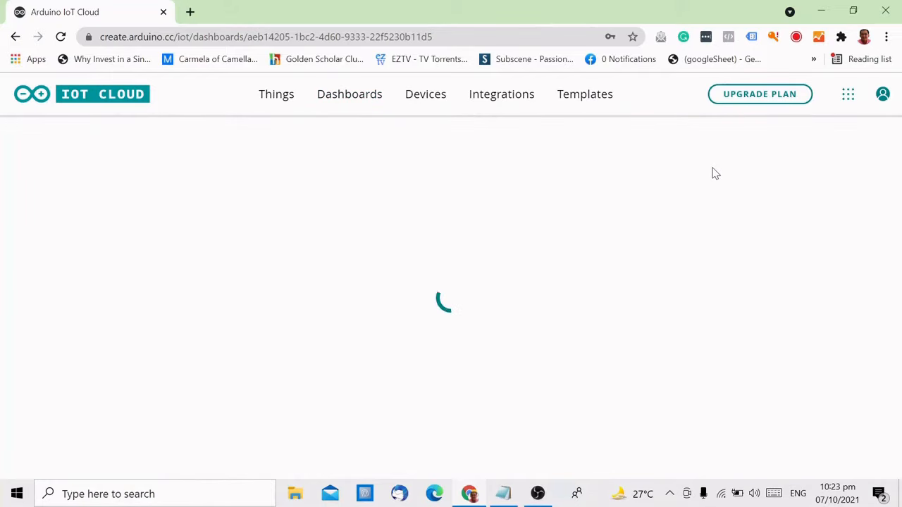
Rename the untitled dashboard to Switch Control.
{"action": "left_click", "coordinate": [51, 140]}
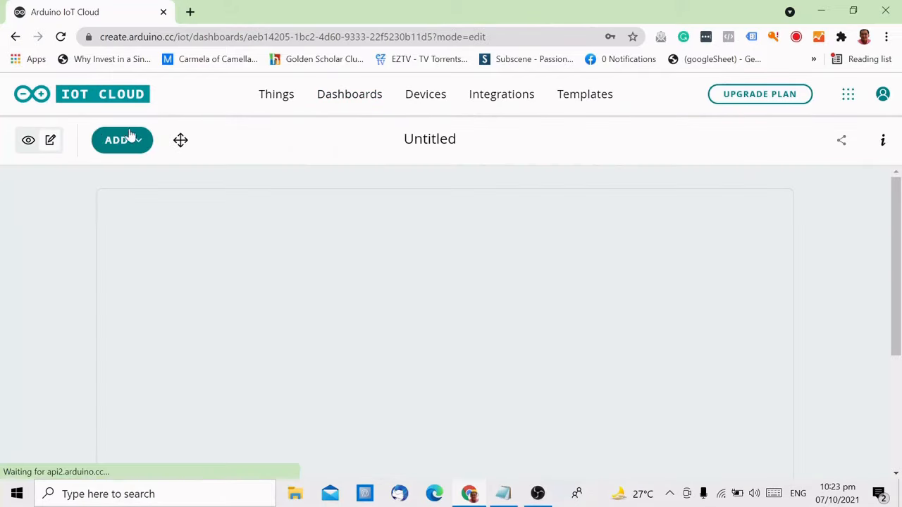
{"action": "left_click", "coordinate": [429, 138]}
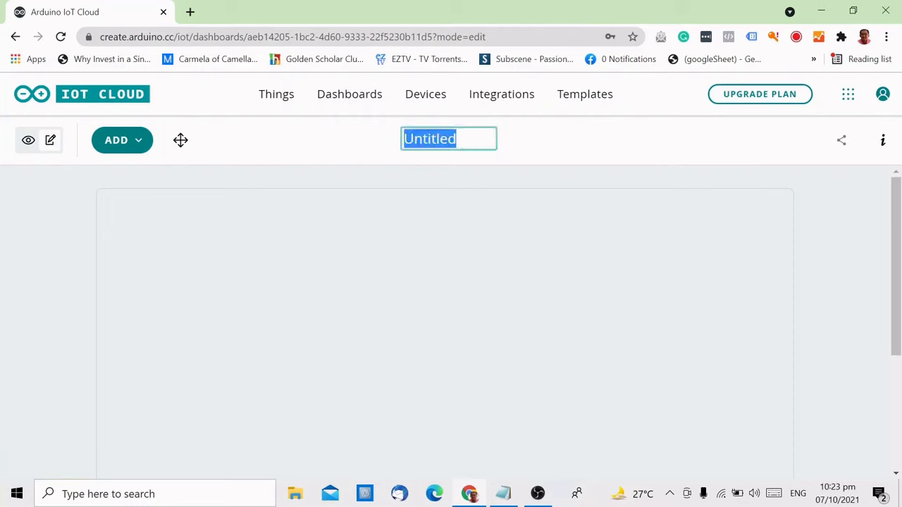
{"action": "type", "text": "Switch"}
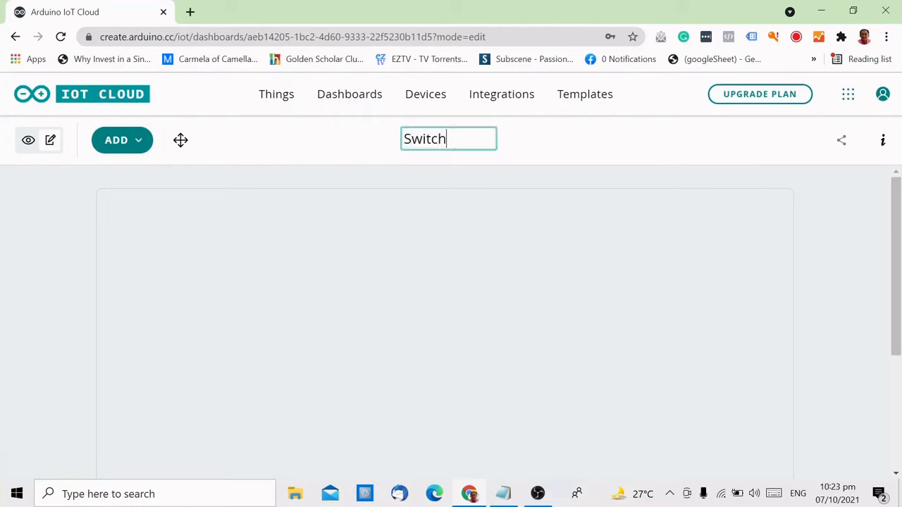
{"action": "type", "text": "Control"}
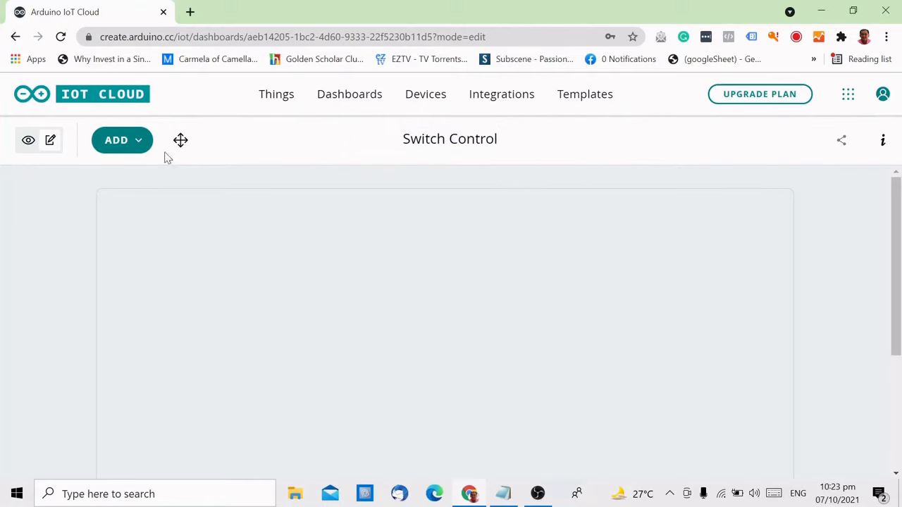
Create a switch widget from the switch1 thing and leave it toggled off.
{"action": "left_click", "coordinate": [115, 140]}
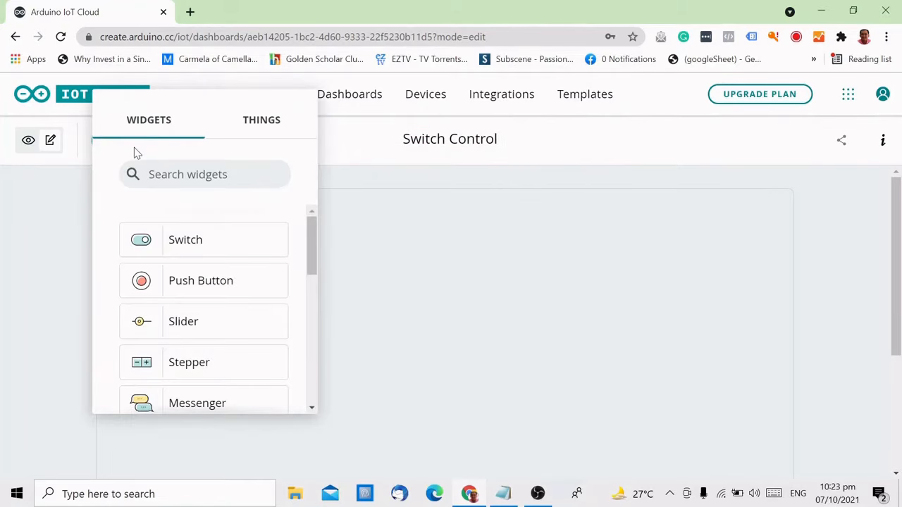
{"action": "mouse_move", "coordinate": [208, 132]}
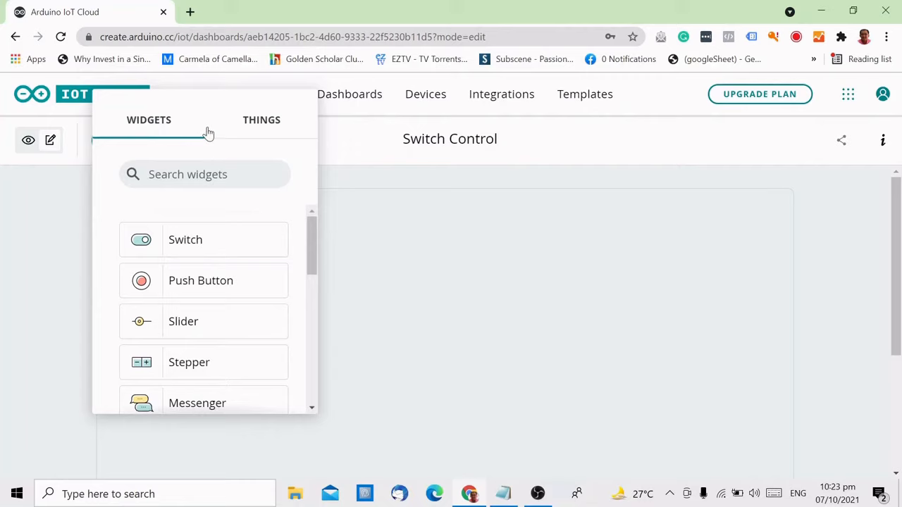
{"action": "left_click", "coordinate": [262, 120]}
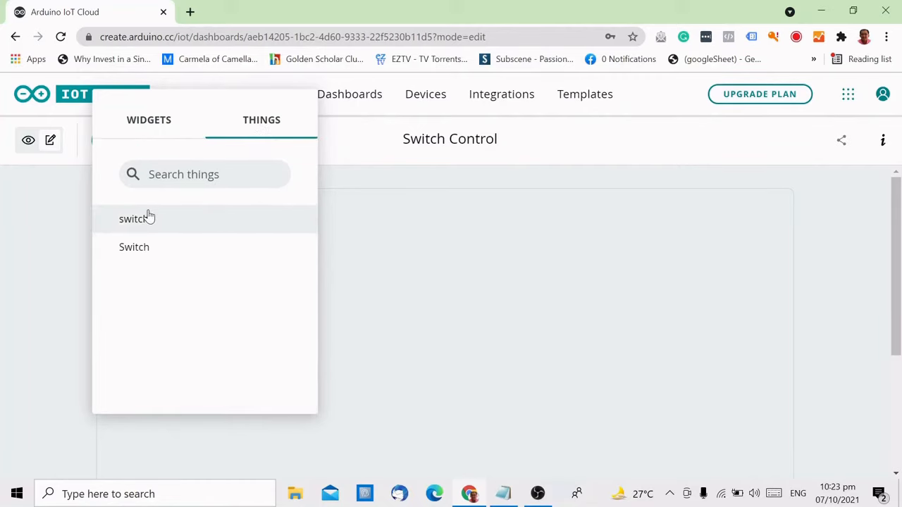
{"action": "left_click", "coordinate": [135, 218]}
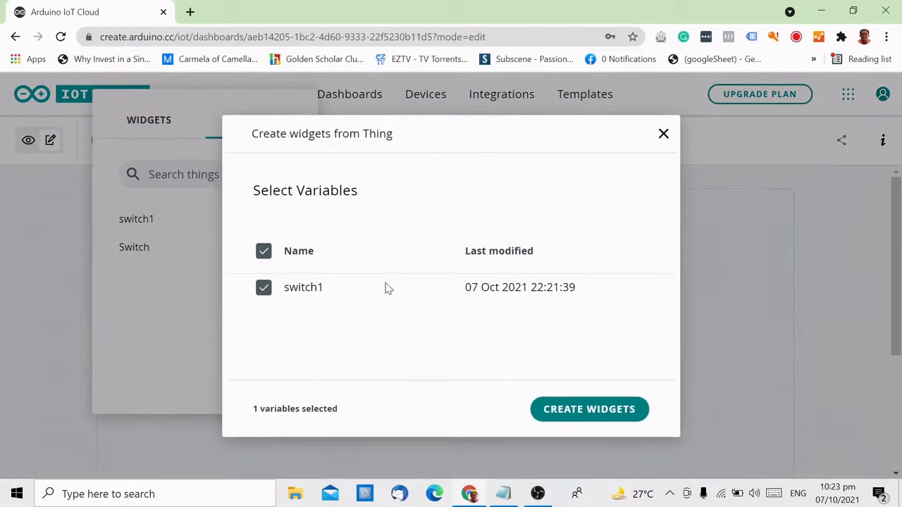
{"action": "mouse_move", "coordinate": [590, 411]}
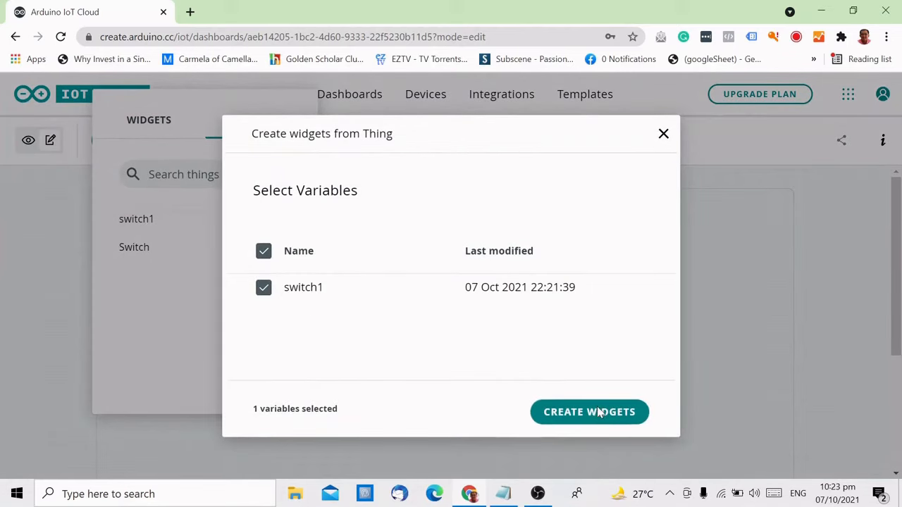
{"action": "left_click", "coordinate": [589, 411]}
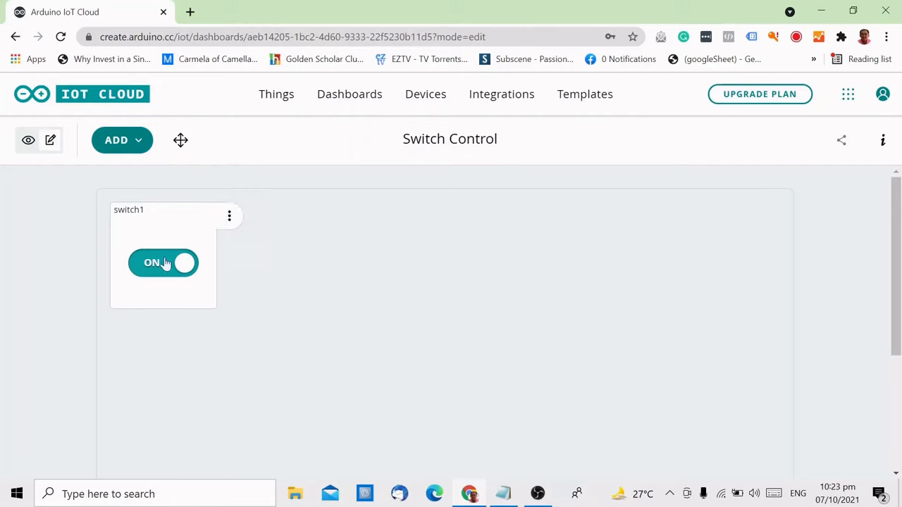
{"action": "left_click", "coordinate": [164, 262]}
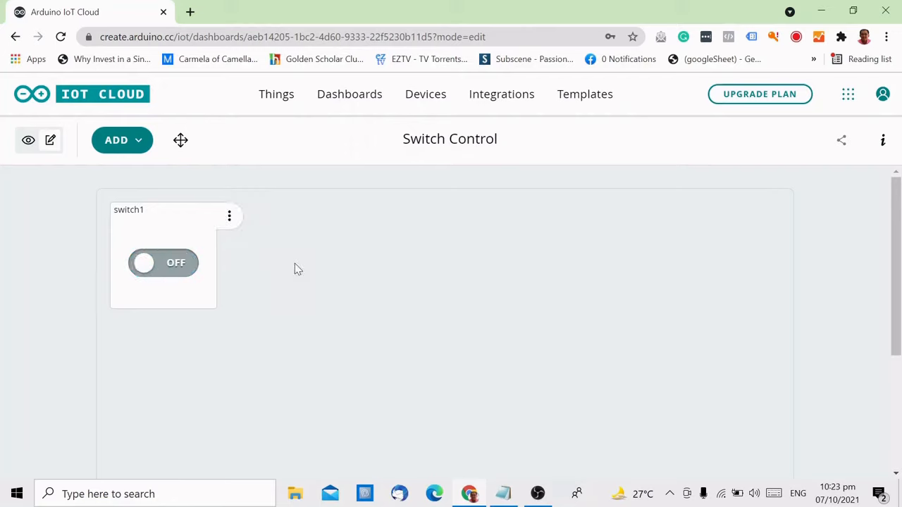
{"action": "mouse_move", "coordinate": [524, 256]}
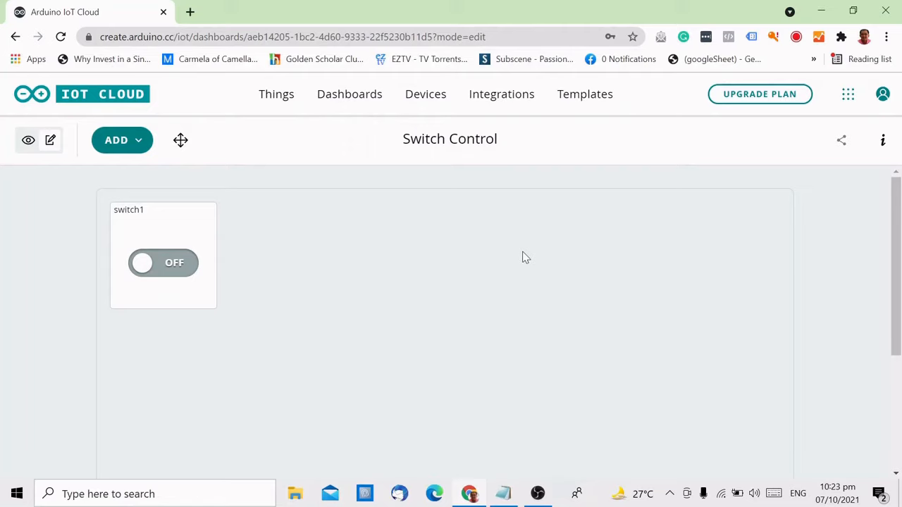
{"action": "mouse_move", "coordinate": [276, 93]}
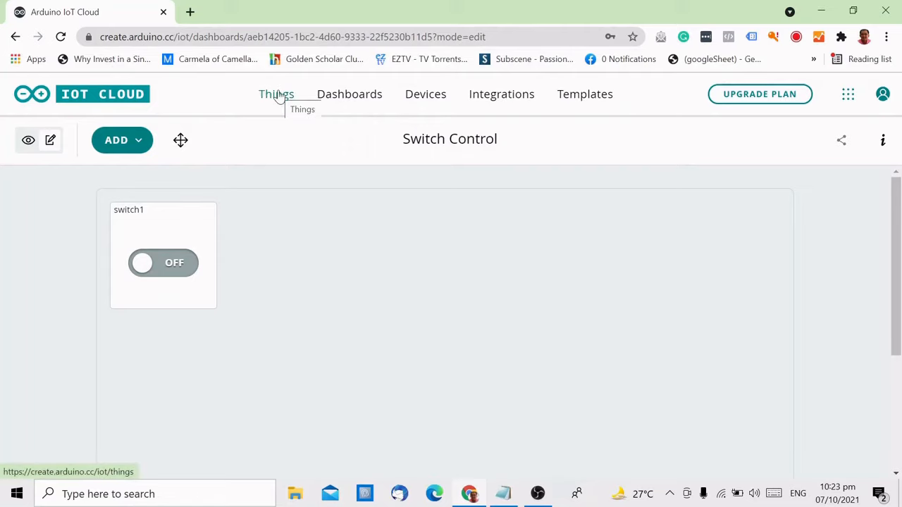
Open the switch1 thing's Sketch and launch it in the full Arduino online editor.
{"action": "left_click", "coordinate": [276, 93]}
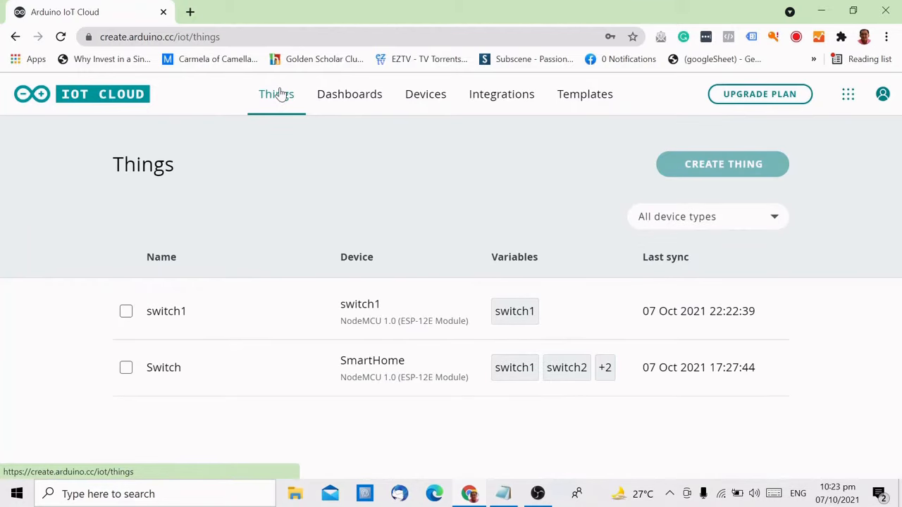
{"action": "left_click", "coordinate": [166, 311]}
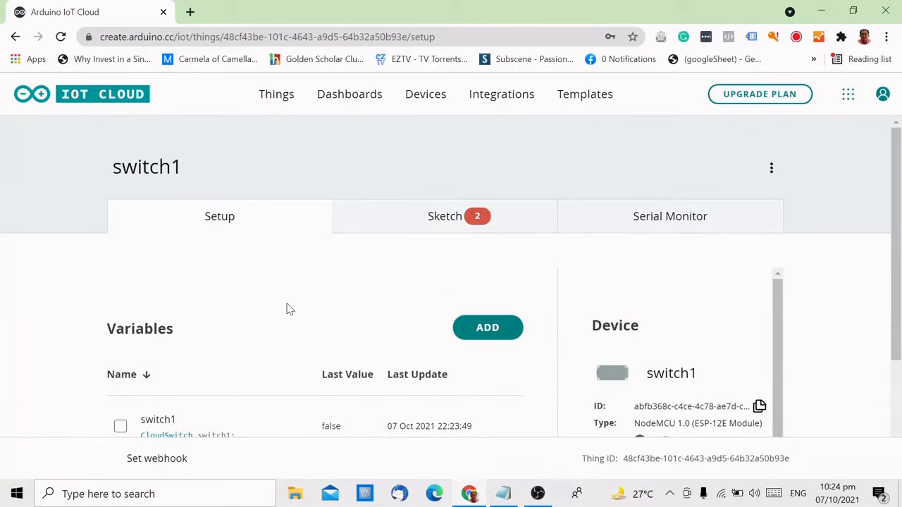
{"action": "scroll", "scroll_direction": "down", "scroll_amount": 3}
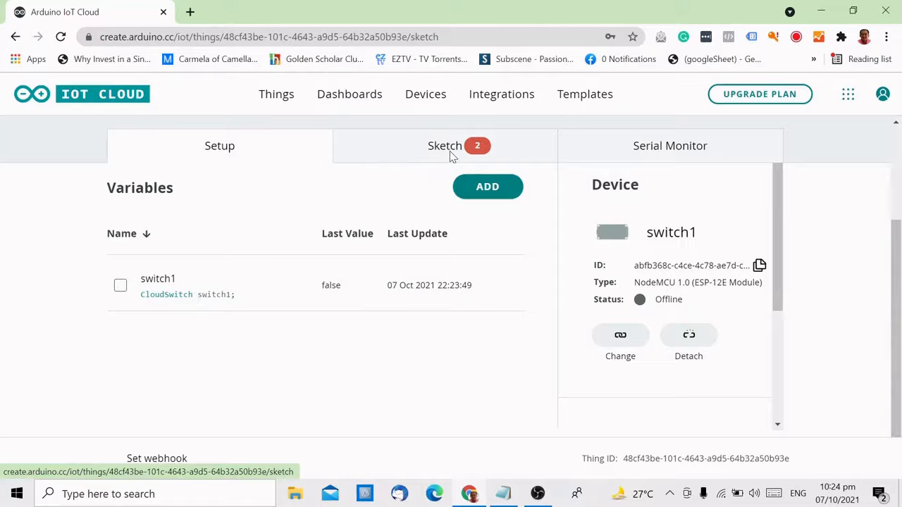
{"action": "left_click", "coordinate": [445, 145]}
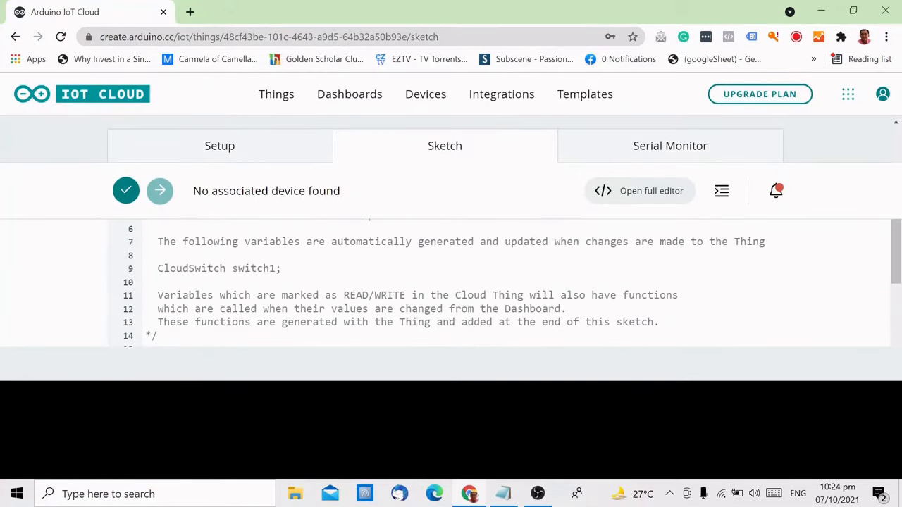
{"action": "scroll", "scroll_direction": "up", "scroll_amount": 3}
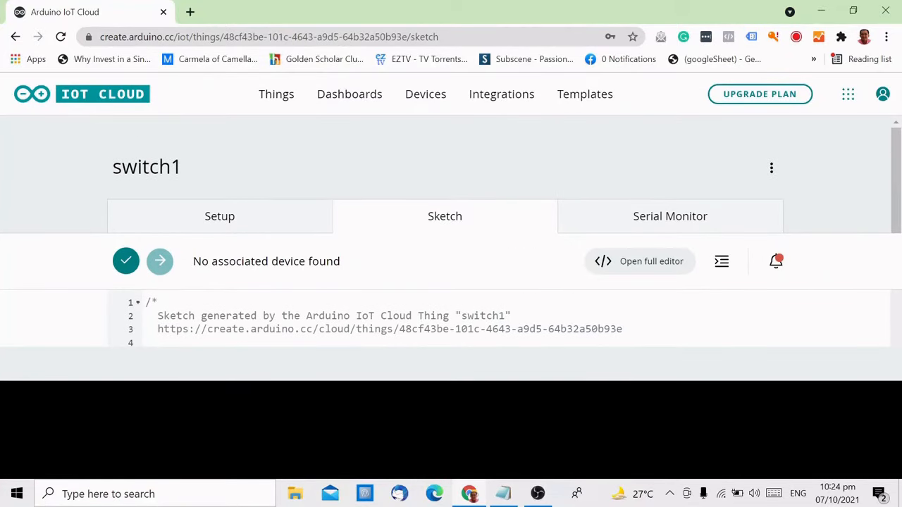
{"action": "left_click", "coordinate": [651, 261]}
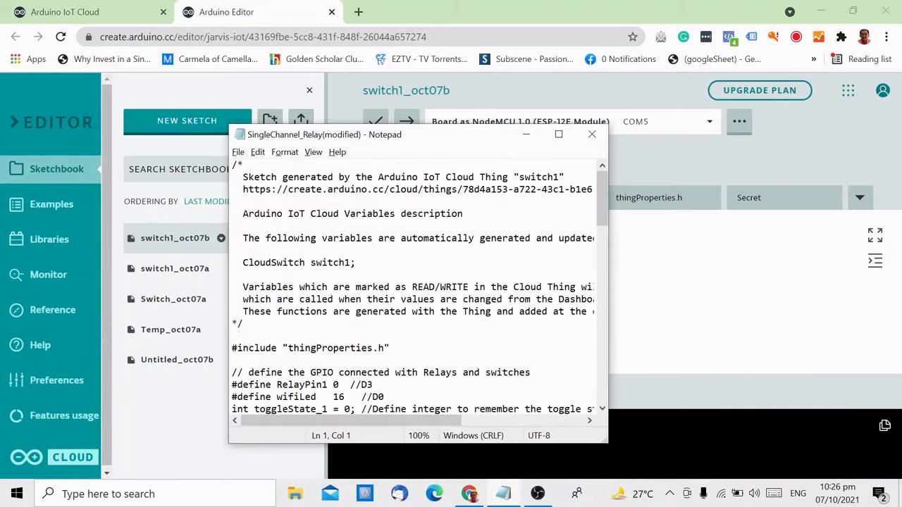
Place the relay code into the emptied switch1_oct07b.ino sketch and run a first verify-and-save.
{"action": "left_click", "coordinate": [592, 134]}
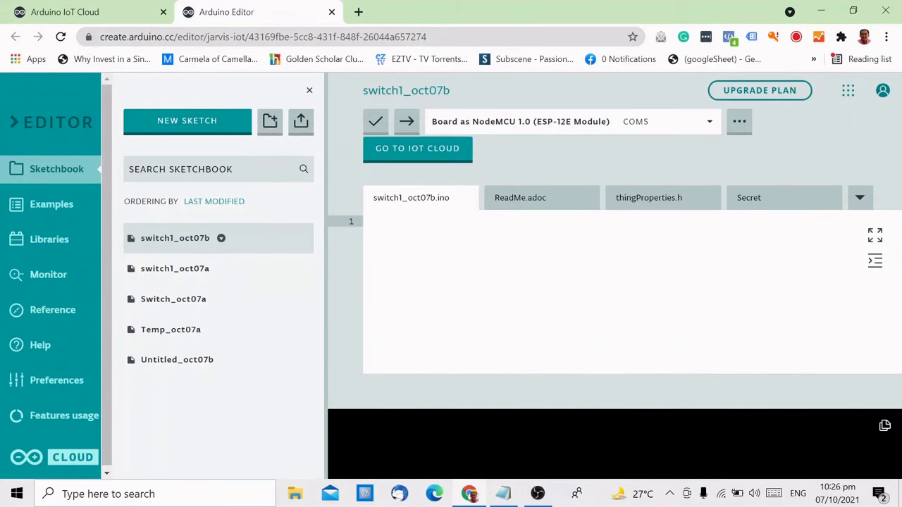
{"action": "scroll", "scroll_direction": "down", "scroll_amount": 3}
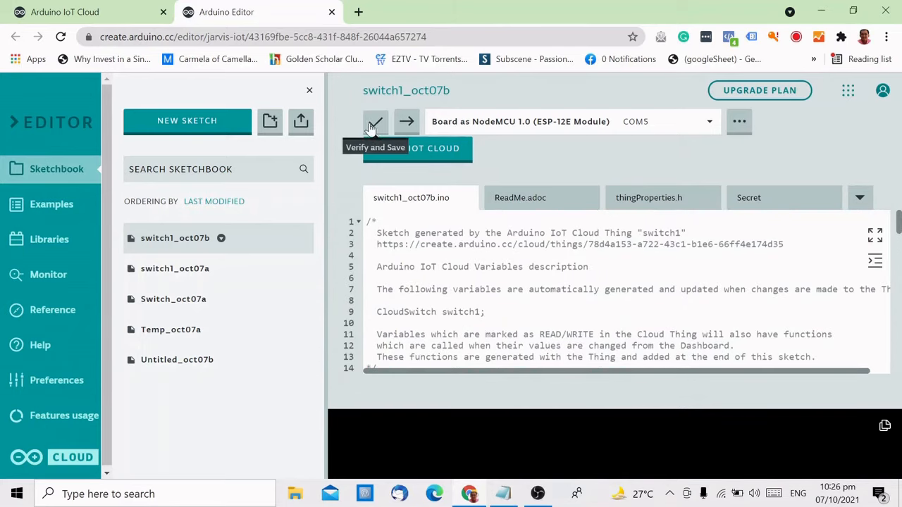
{"action": "left_click", "coordinate": [375, 122]}
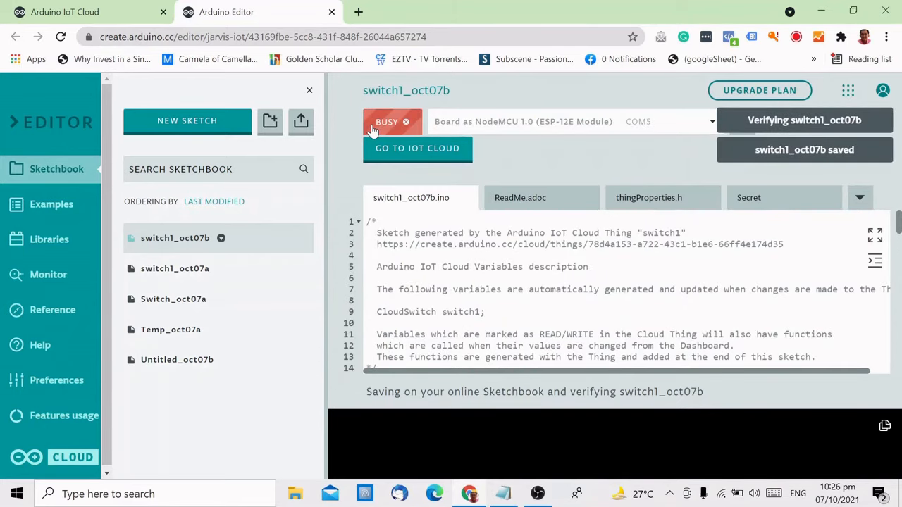
Re-check the code against the Notepad copy, then verify and save the sketch again.
{"action": "left_click", "coordinate": [502, 493]}
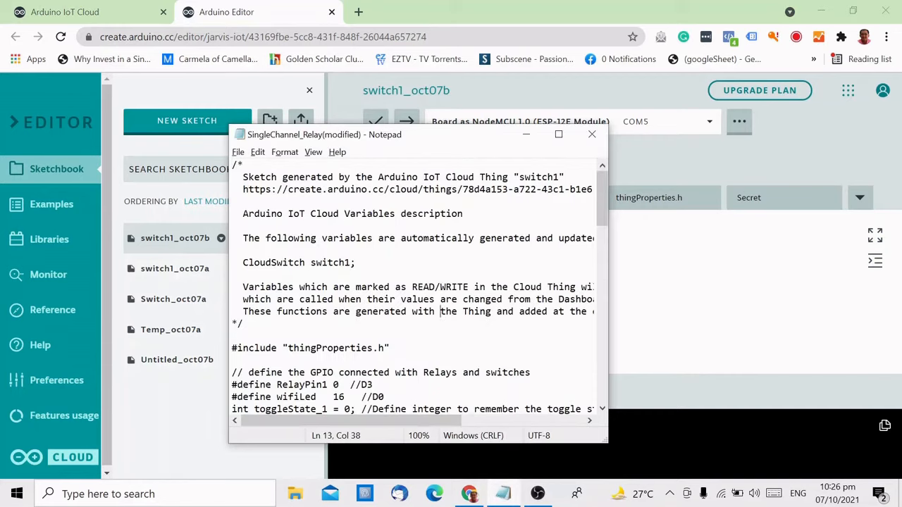
{"action": "left_click", "coordinate": [592, 134]}
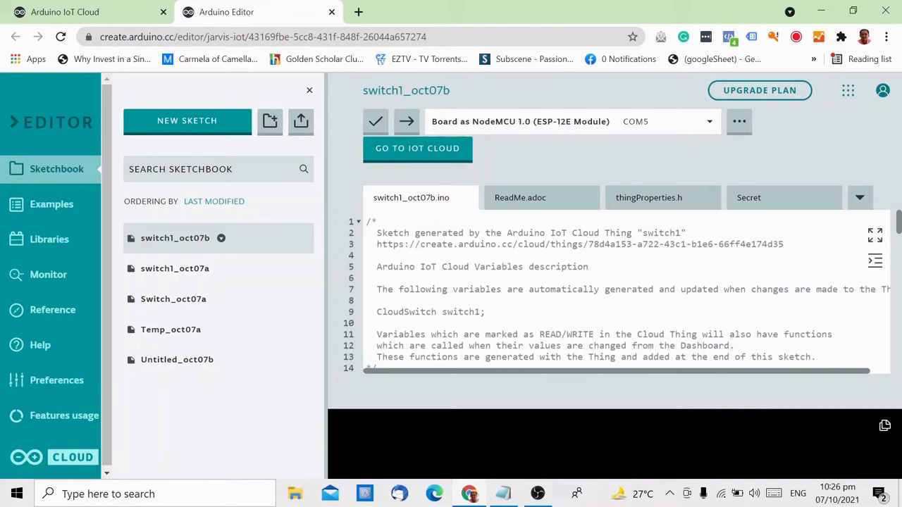
{"action": "mouse_move", "coordinate": [375, 121]}
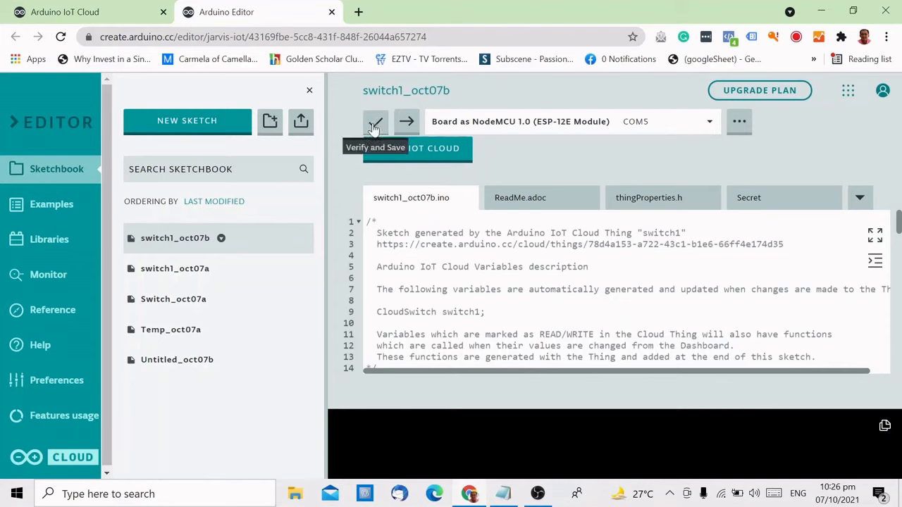
{"action": "left_click", "coordinate": [375, 122]}
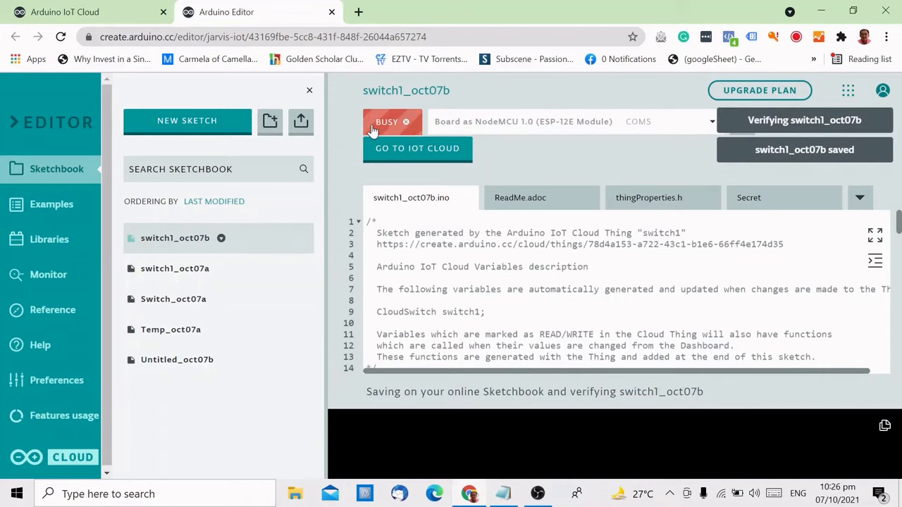